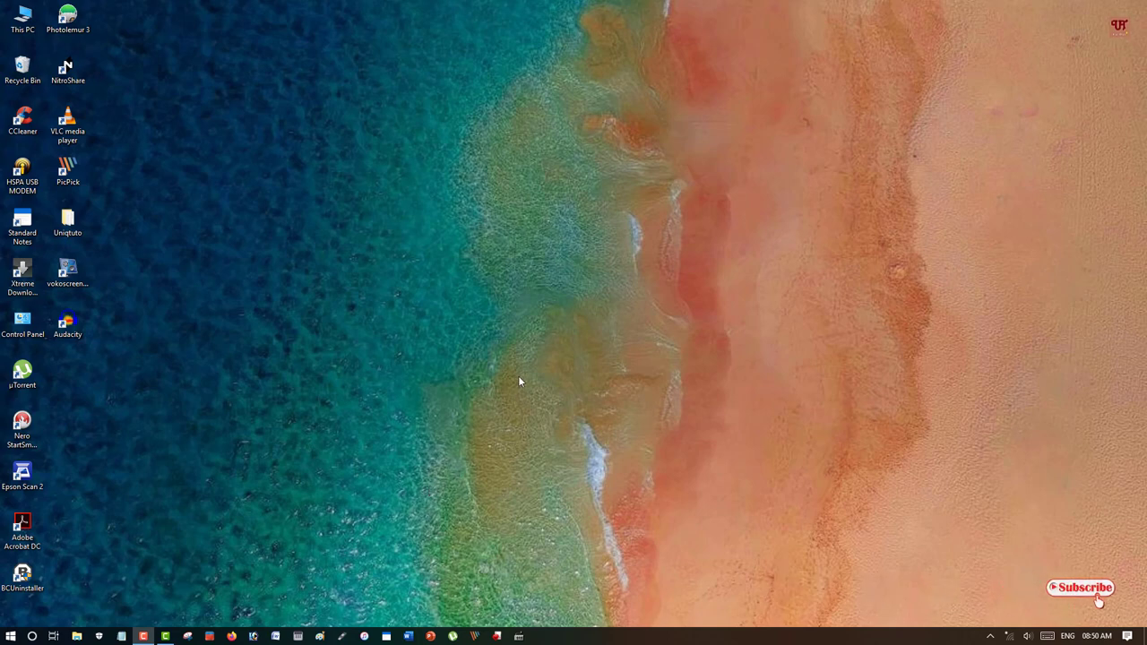
mouse_move(408, 334)
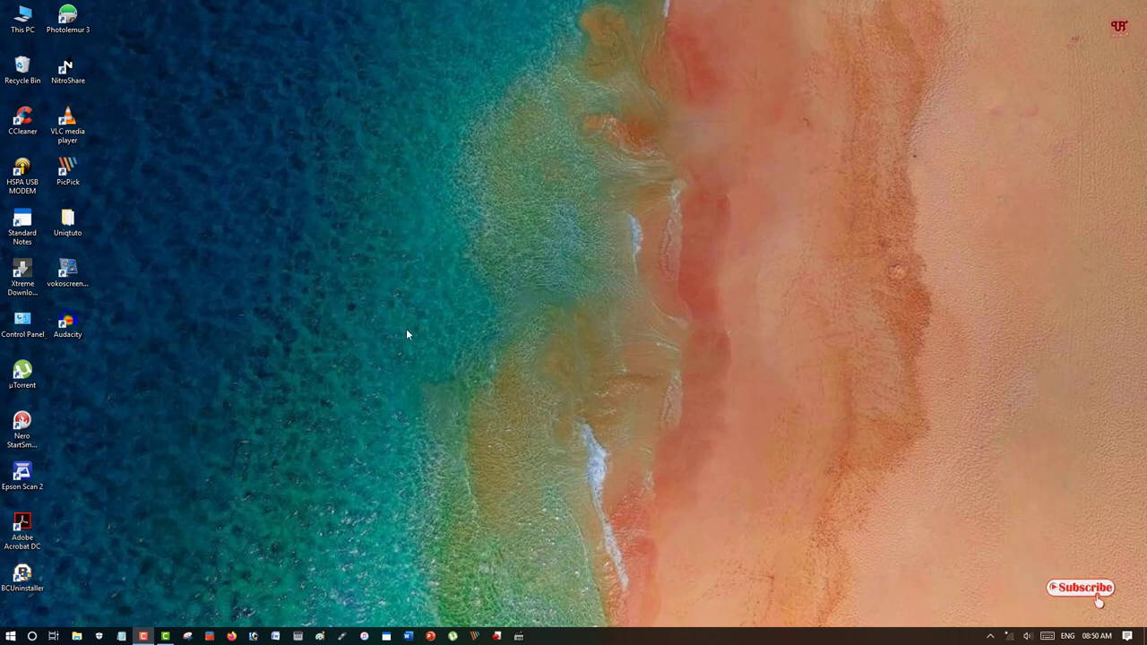
mouse_move(315, 355)
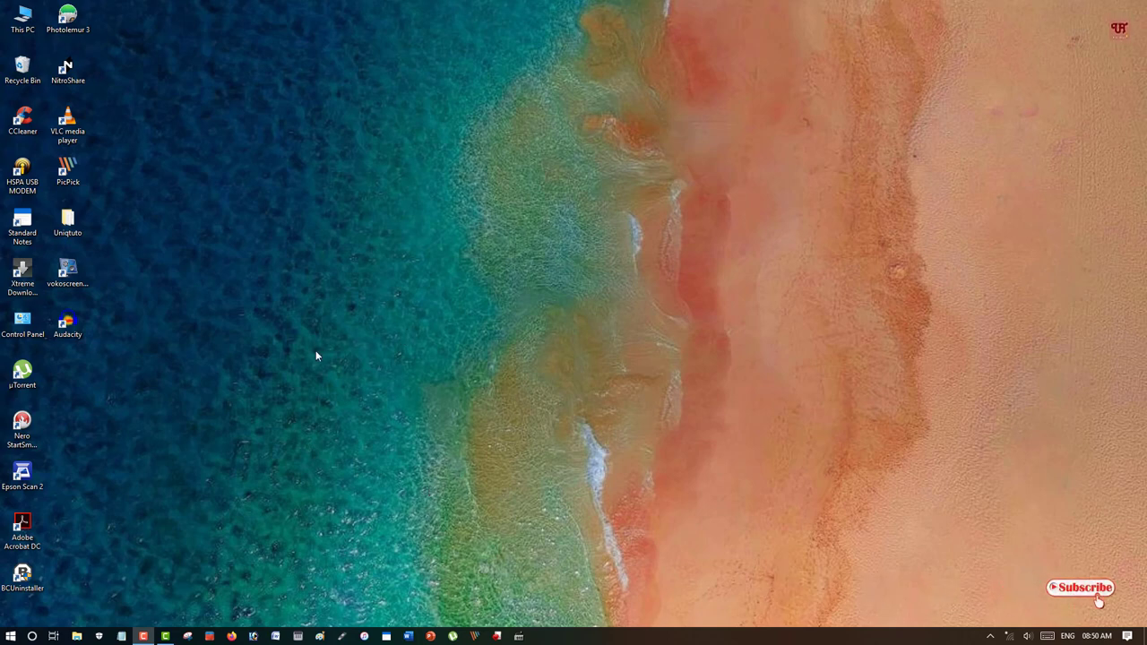
mouse_move(528, 396)
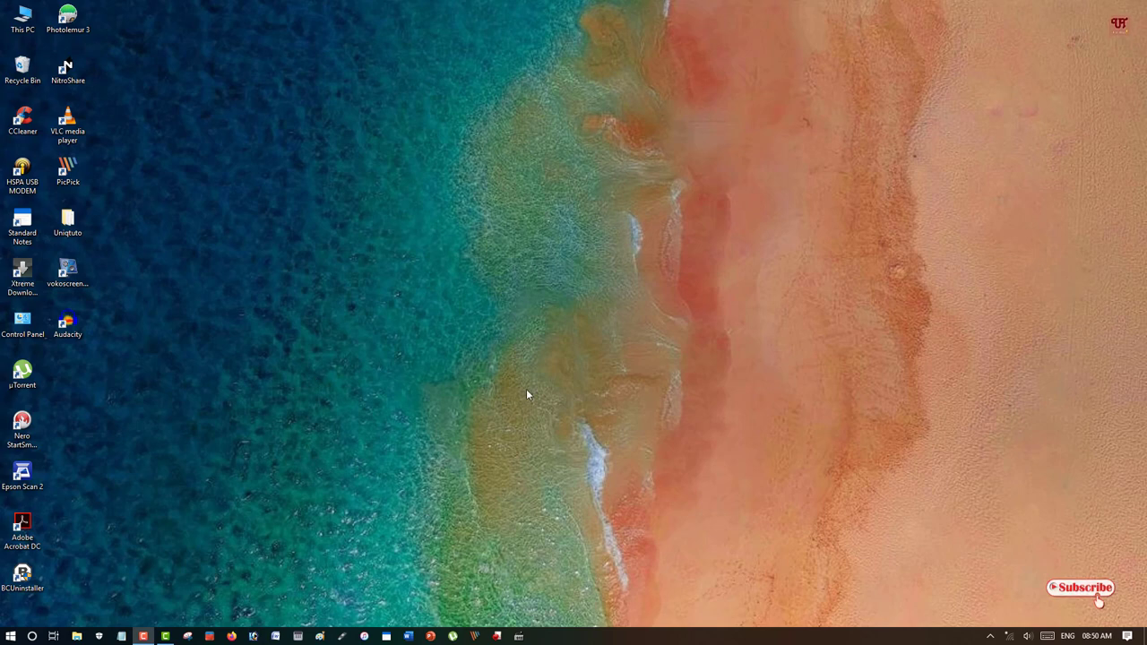
mouse_move(510, 382)
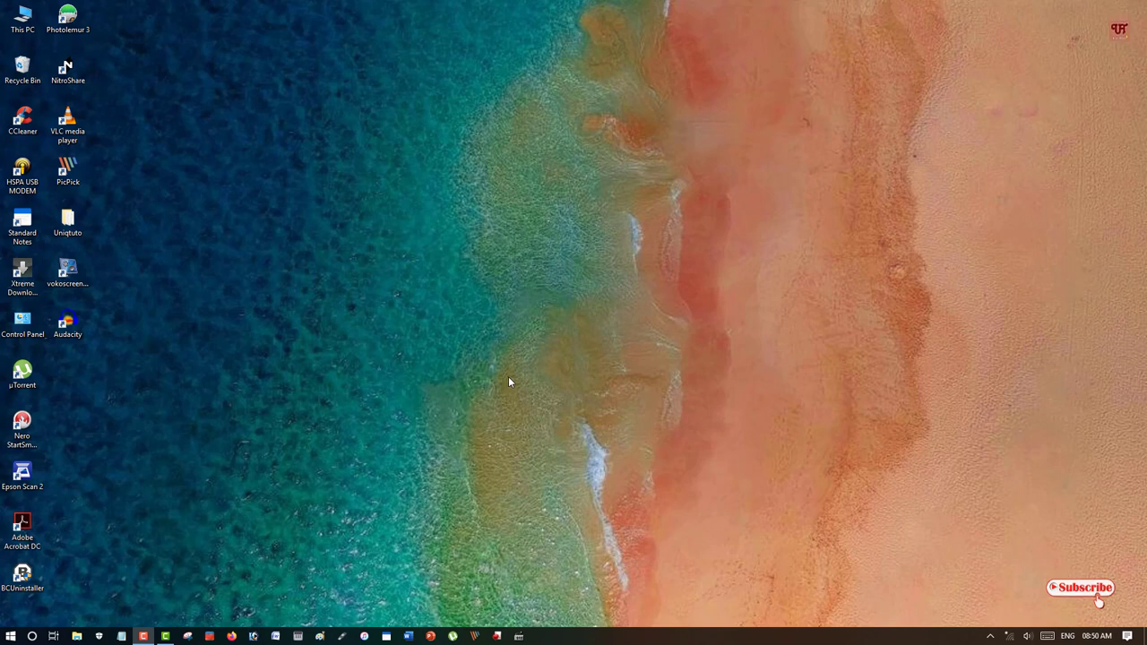
mouse_move(424, 541)
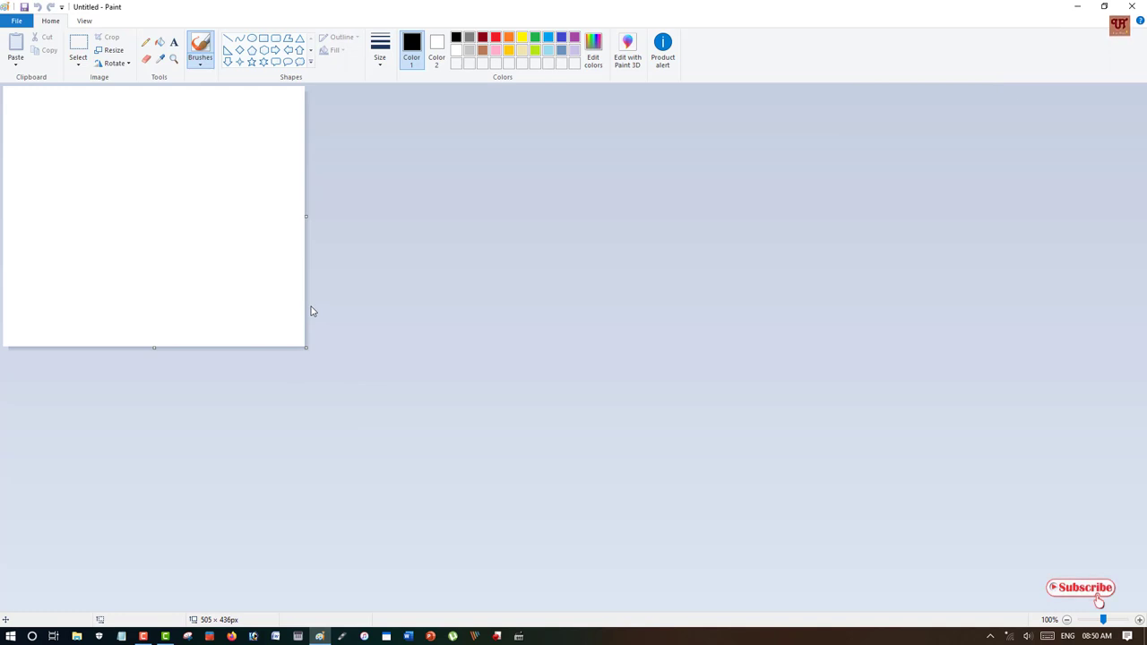
mouse_move(130, 183)
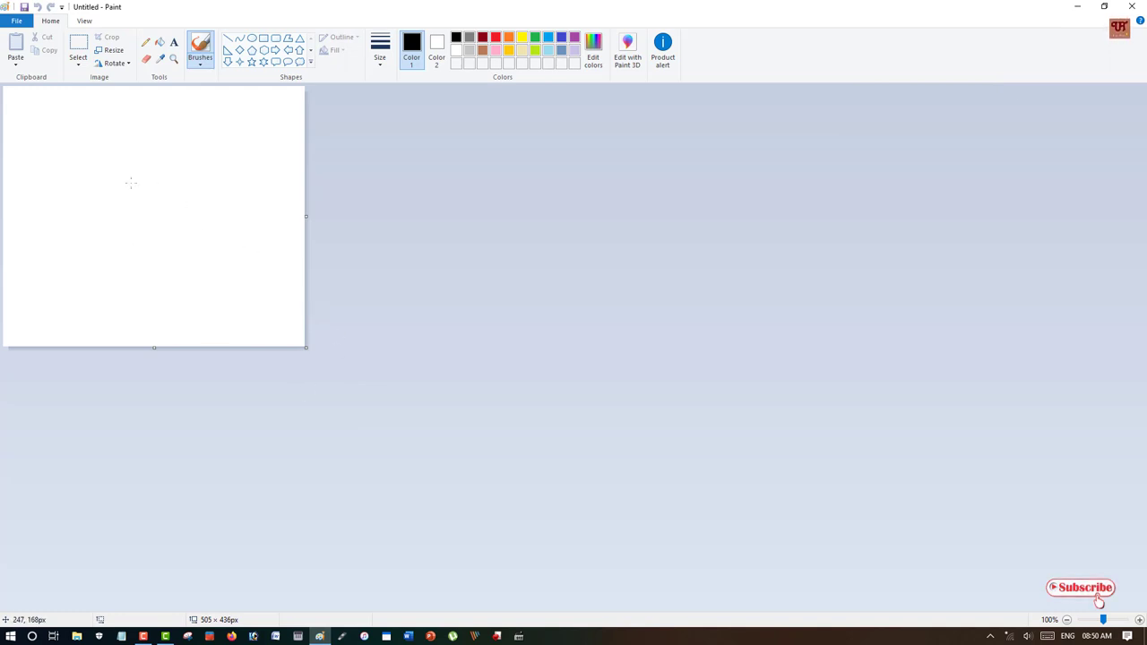
mouse_move(43, 107)
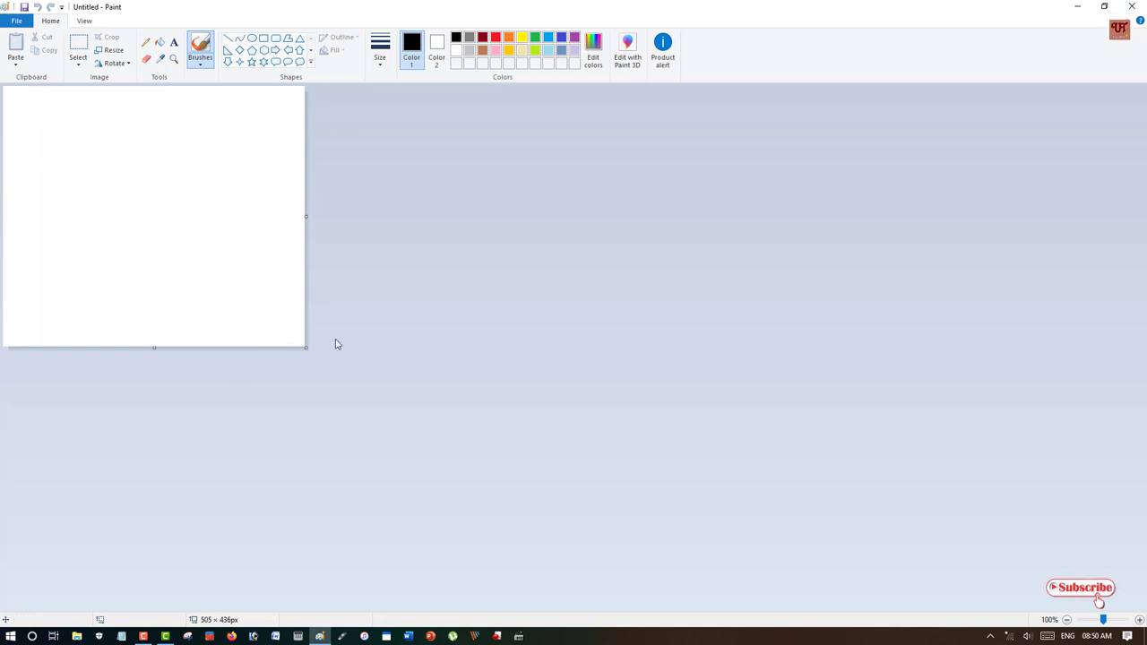
mouse_move(3, 124)
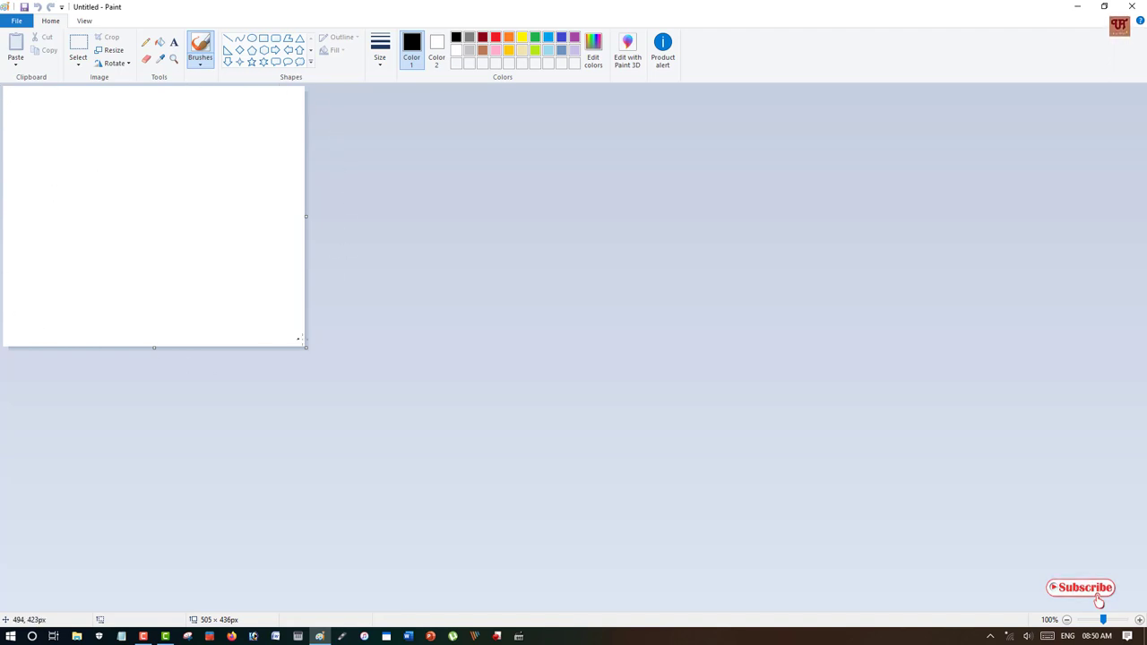
mouse_move(280, 324)
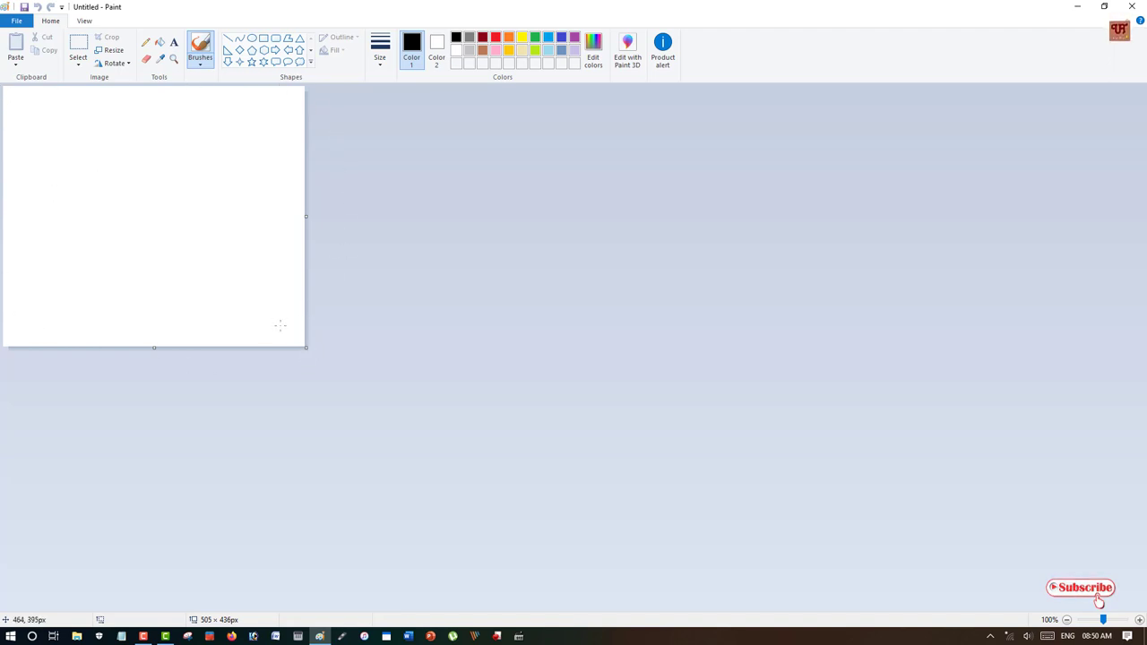
Drag the canvas corner to trim the blank canvas from 505 × 436 to about 489 × 438 px.
drag(306, 349, 287, 344)
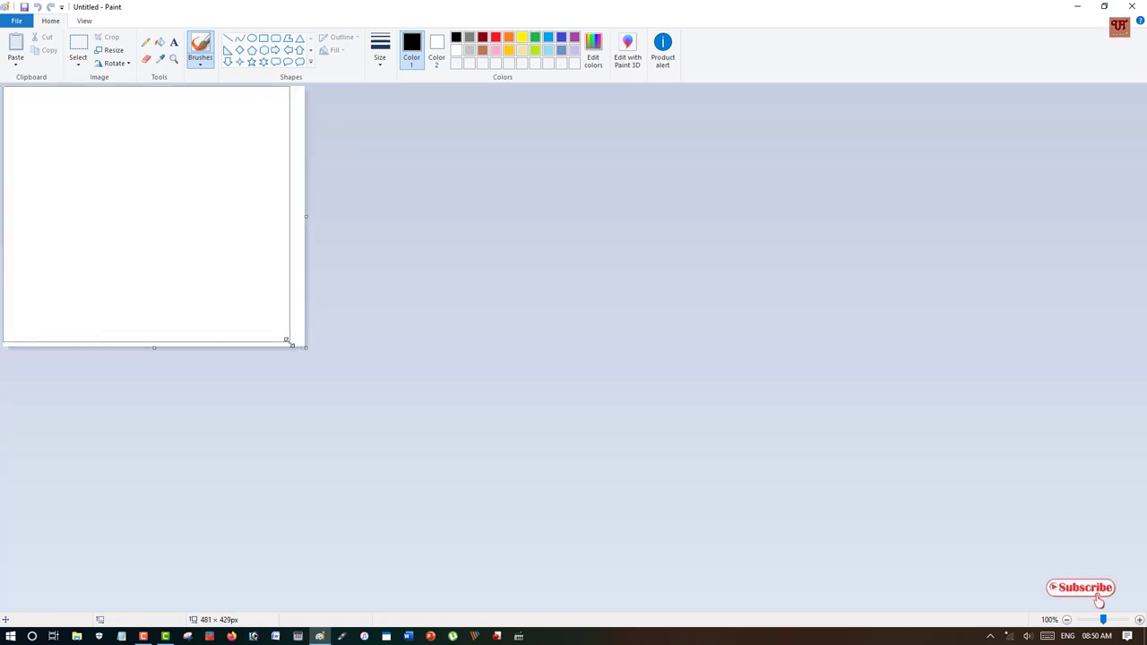
drag(287, 340, 297, 350)
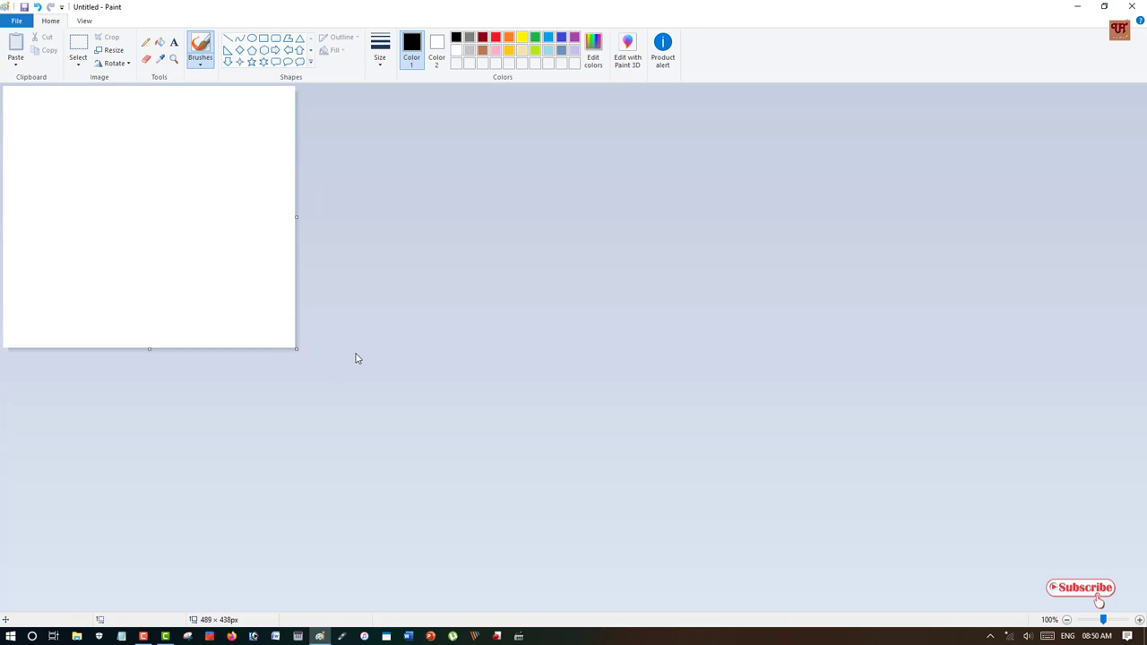
mouse_move(287, 139)
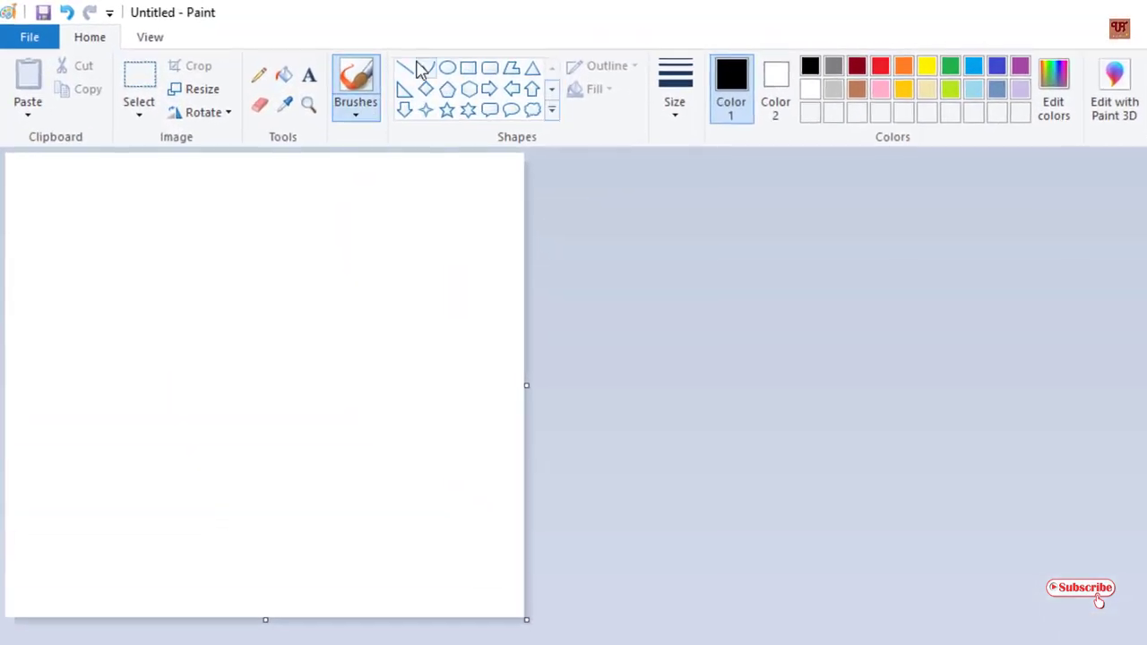
mouse_move(412, 69)
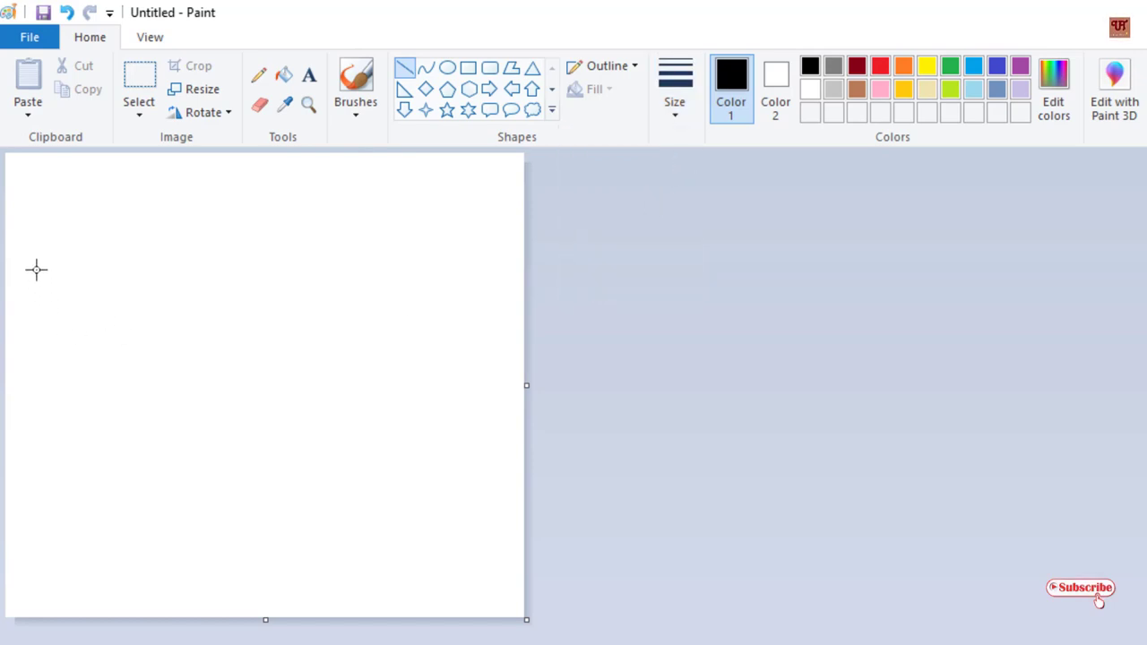
mouse_move(5, 159)
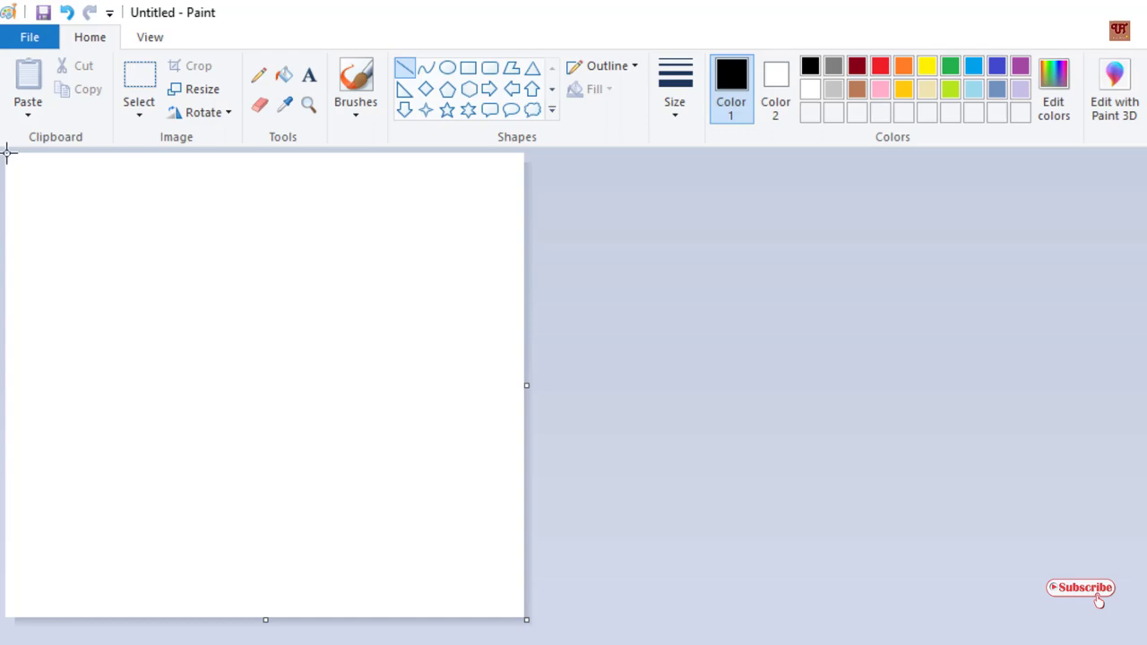
Draw a diagonal line from the top-left corner to the bottom-right corner.
drag(9, 157, 525, 618)
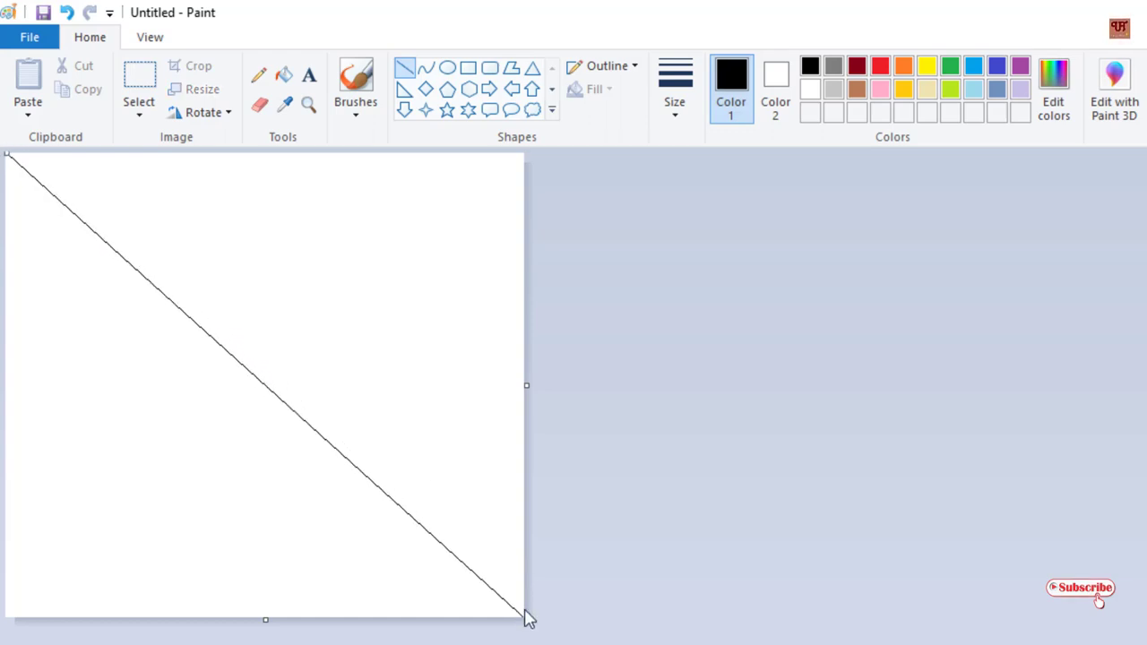
mouse_move(529, 162)
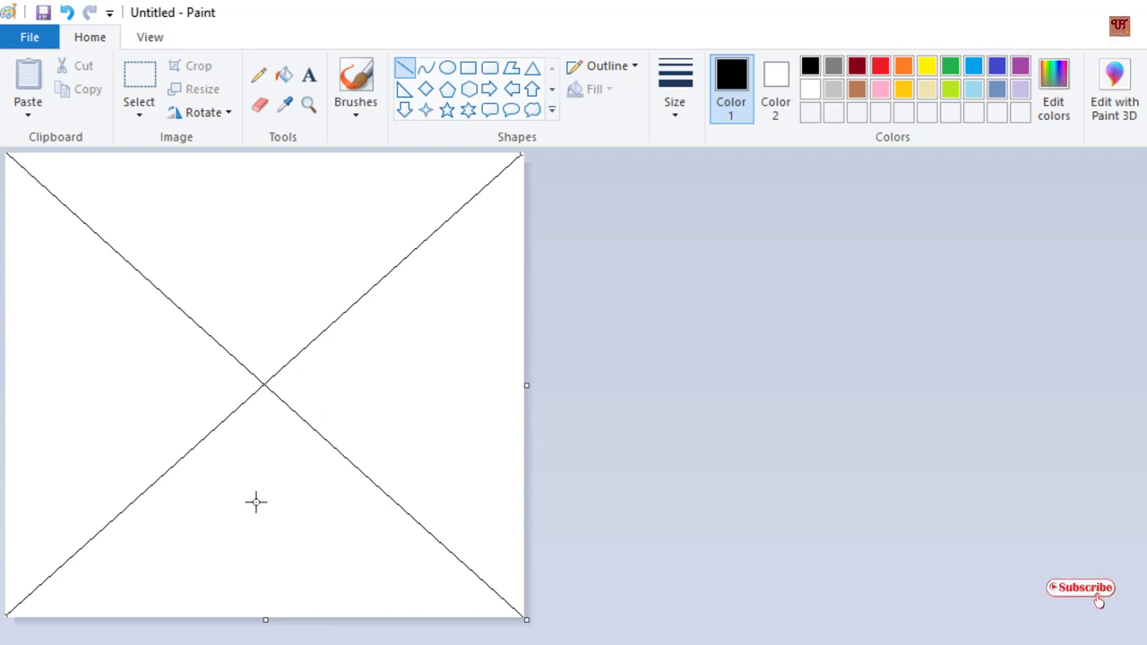
mouse_move(319, 307)
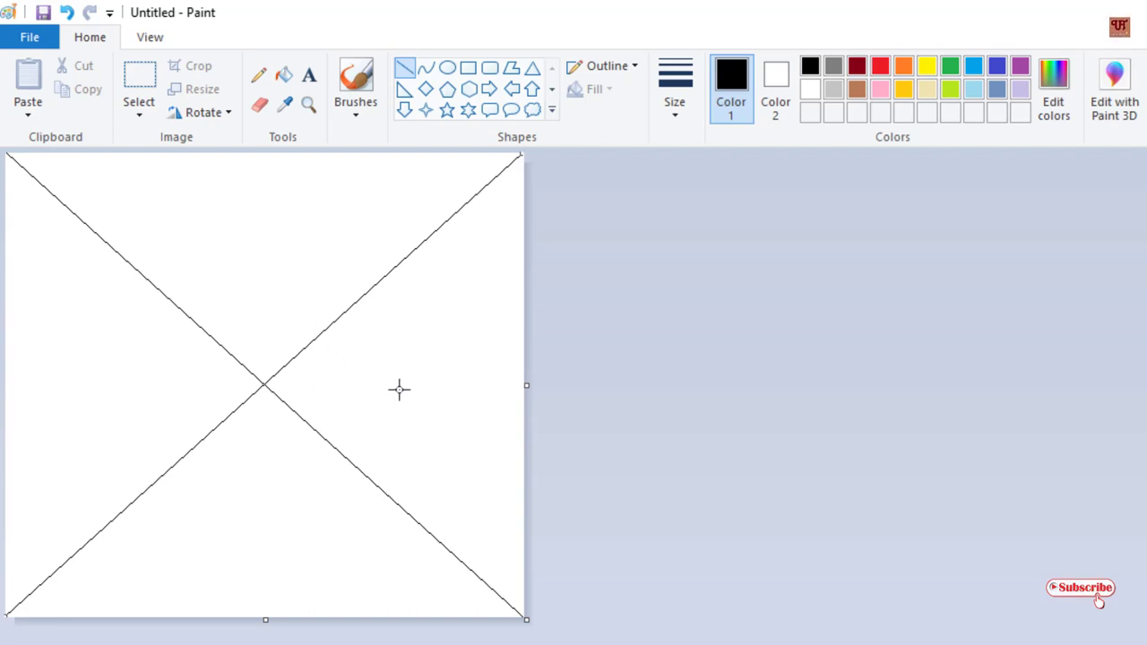
mouse_move(288, 532)
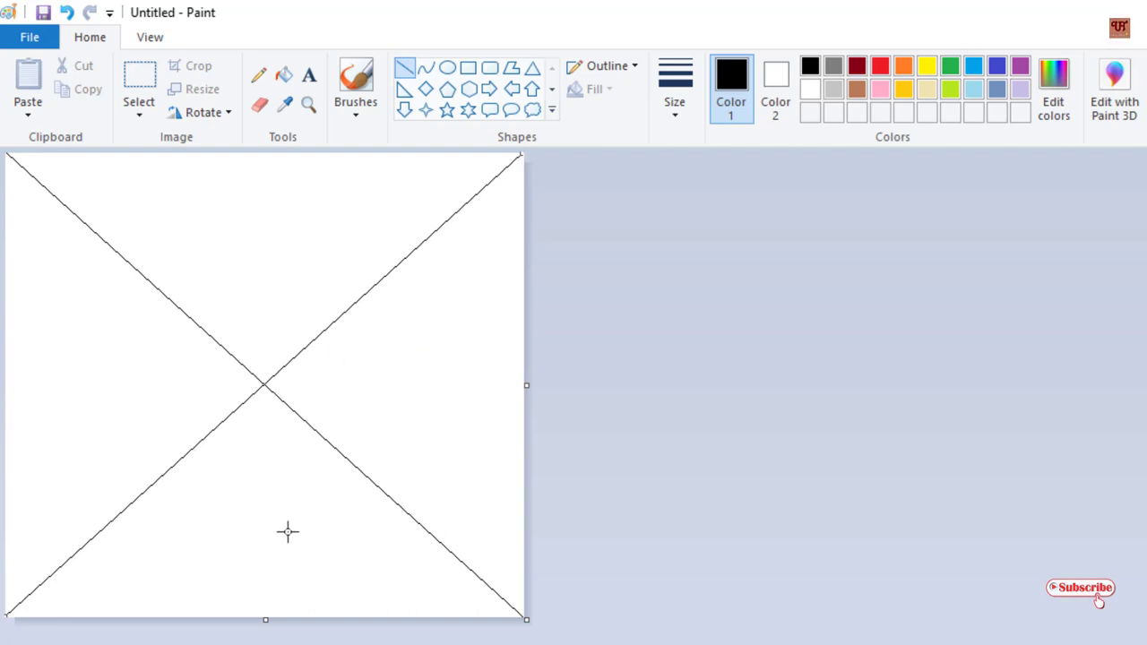
mouse_move(172, 247)
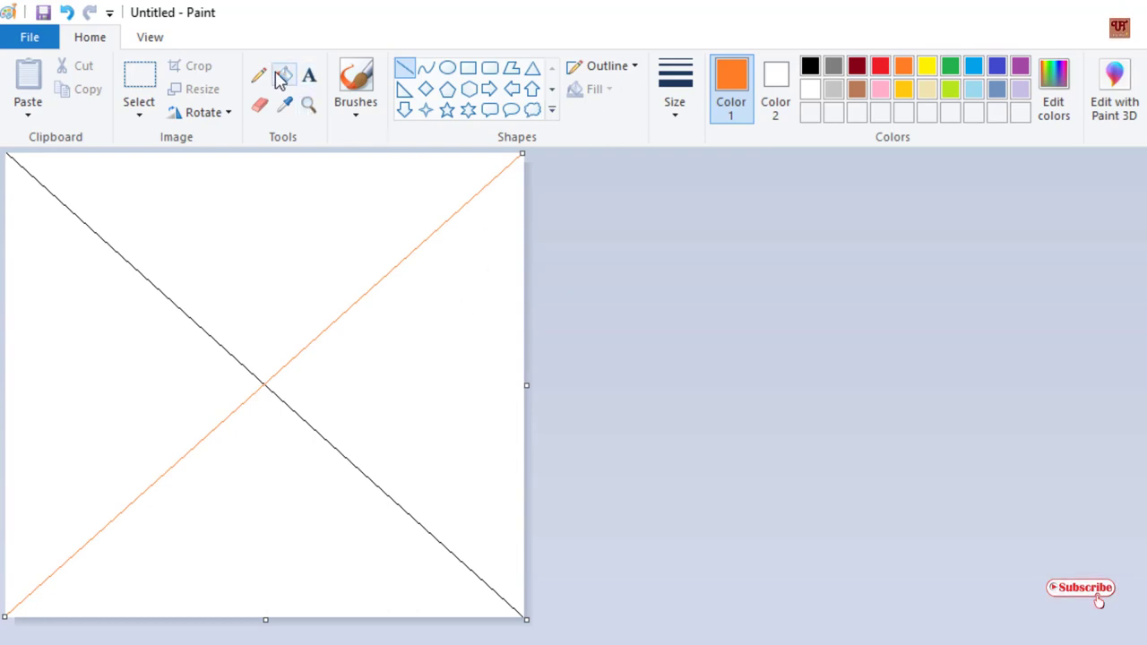
Bucket-fill the left triangle orange and the right triangle green.
click(117, 394)
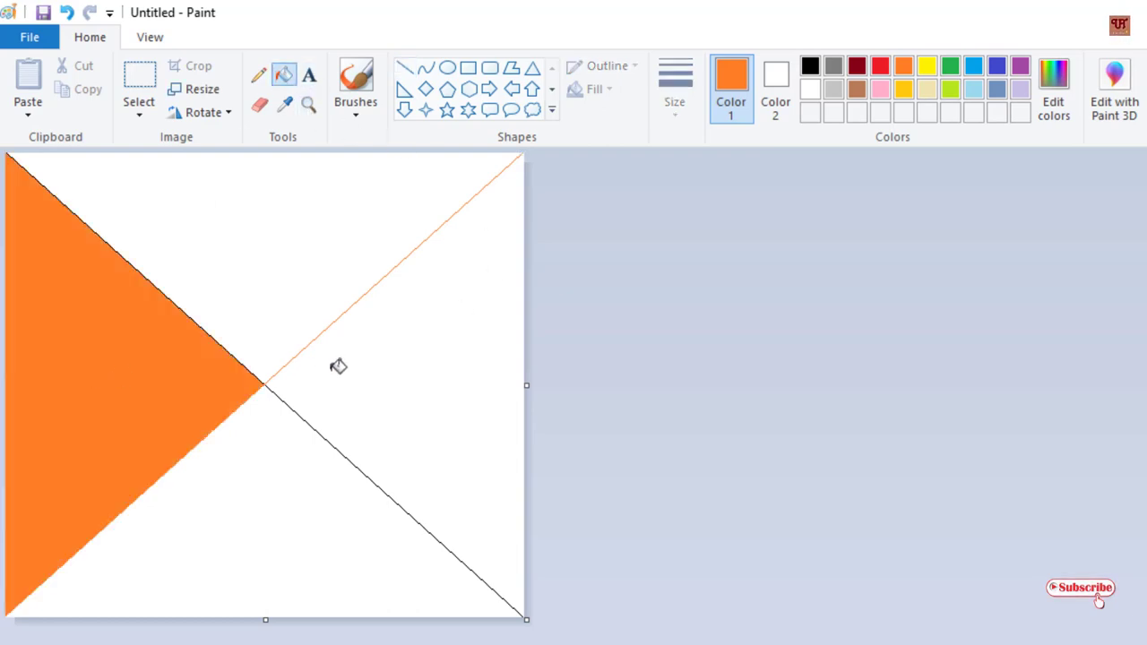
mouse_move(833, 92)
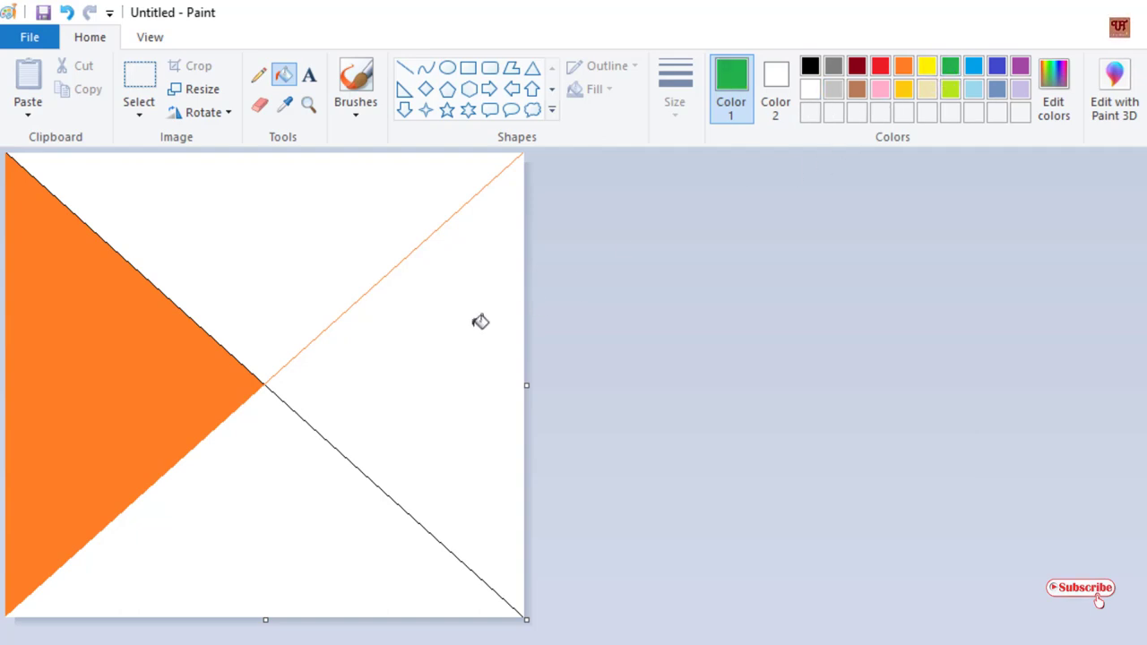
click(474, 424)
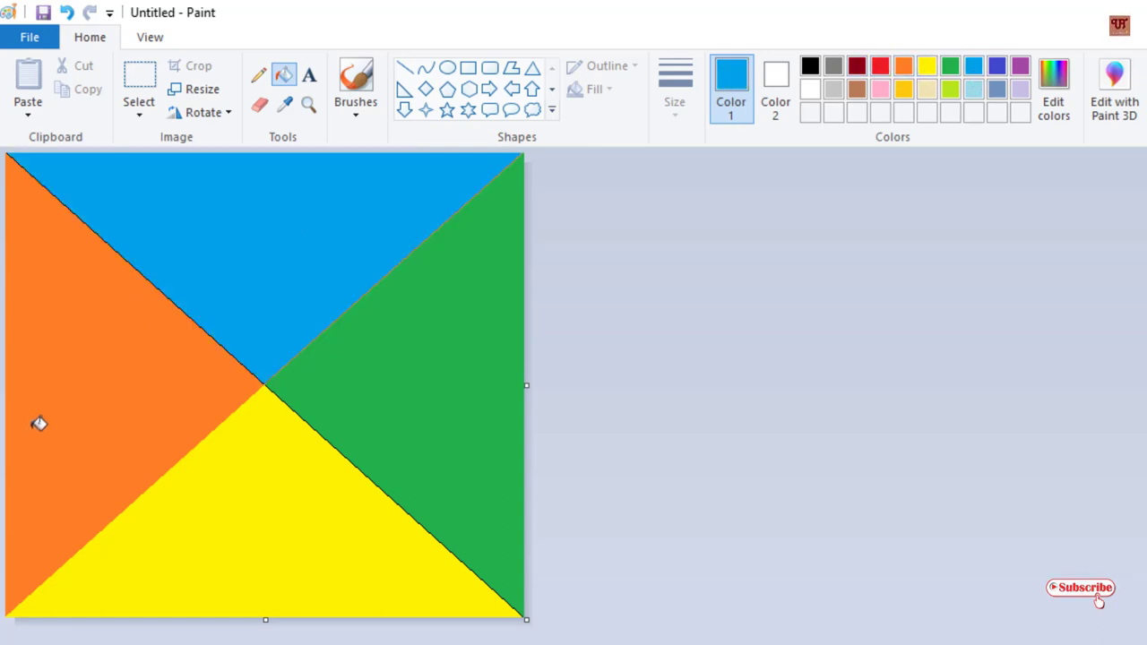
mouse_move(410, 401)
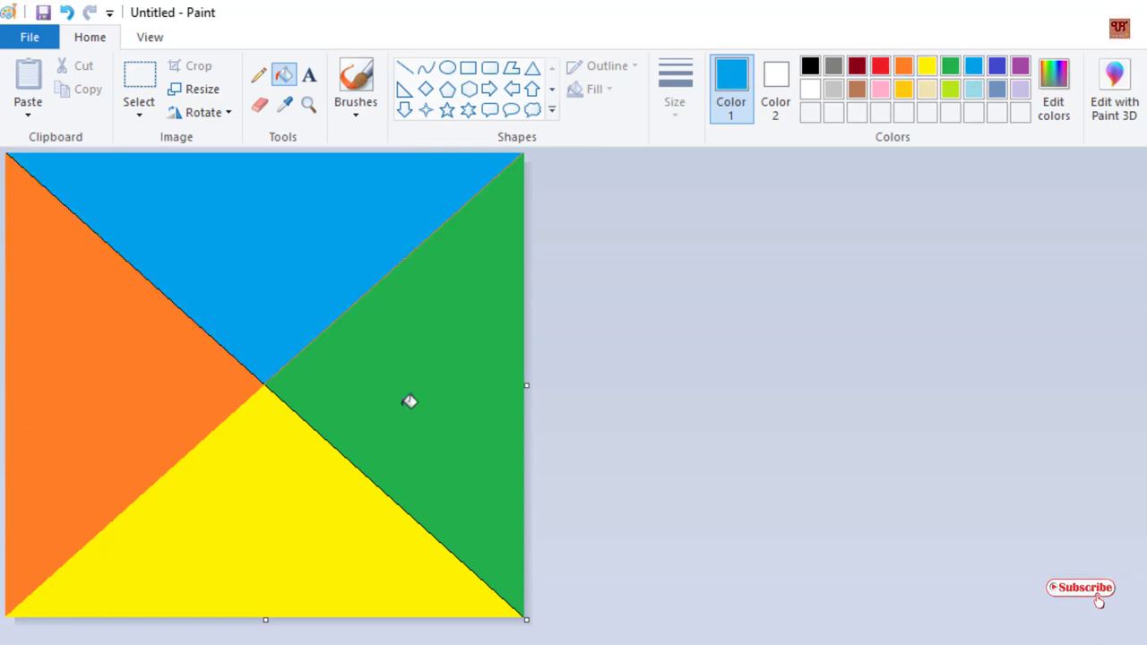
mouse_move(351, 441)
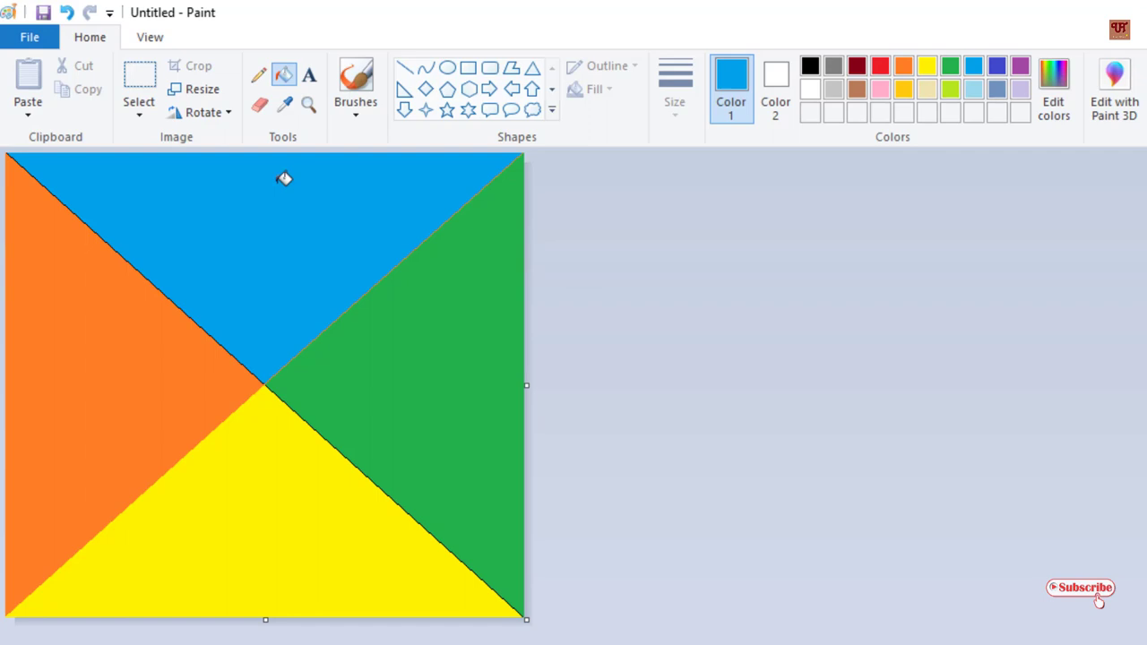
mouse_move(200, 91)
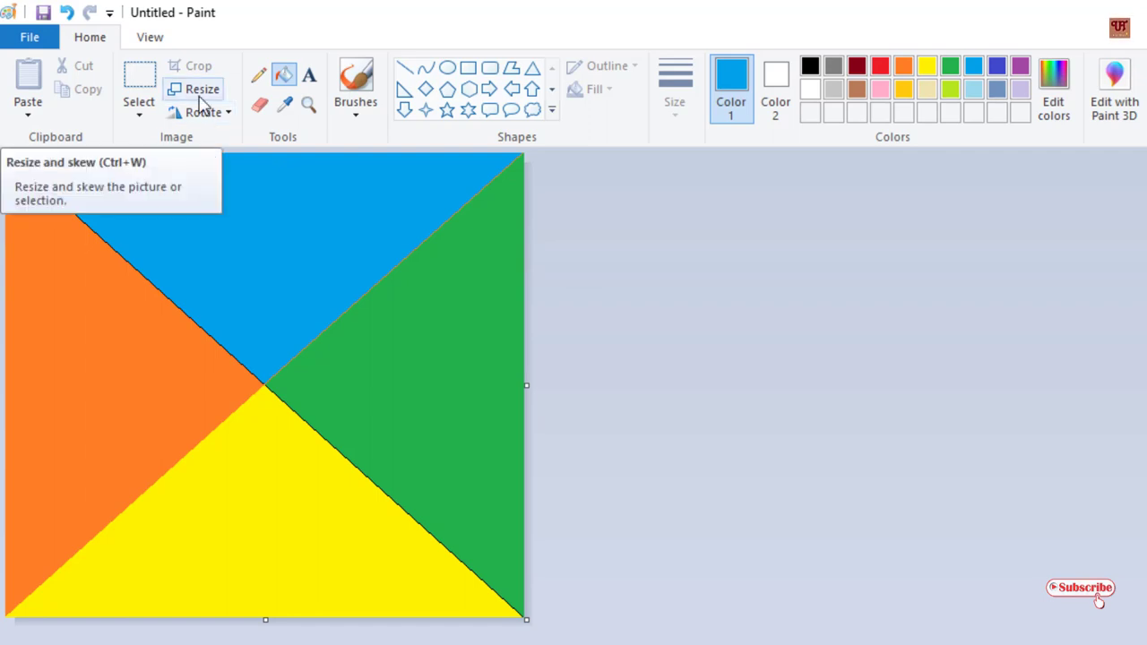
Resize to 1% Horizontal with aspect ratio unlocked, squeezing the picture into a thin strip.
click(199, 89)
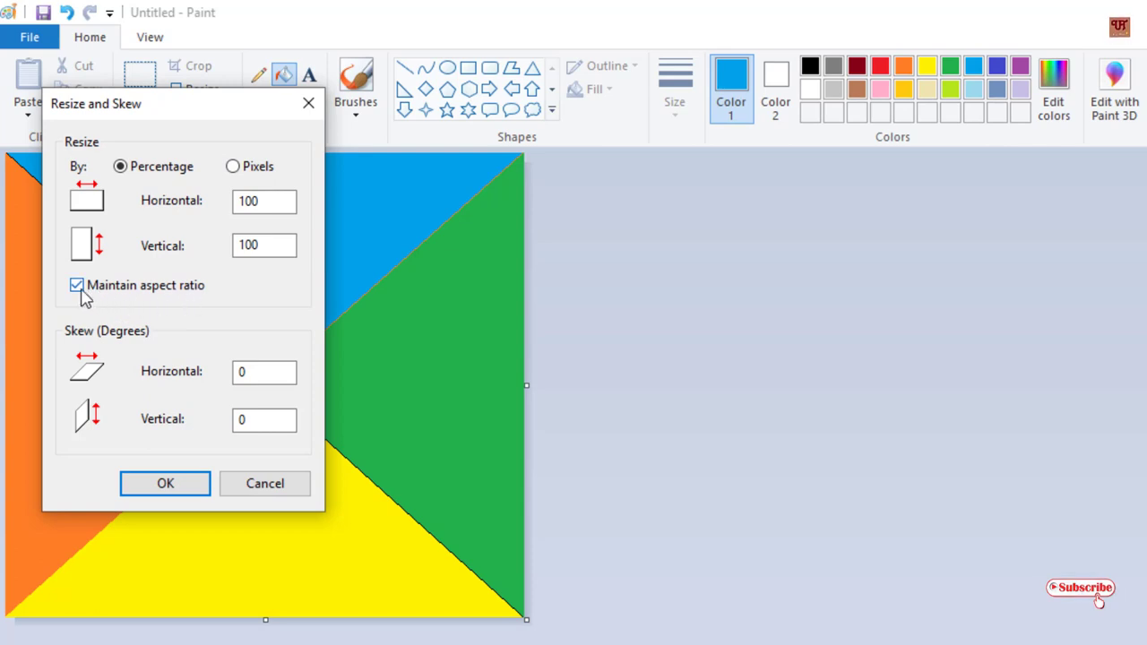
click(77, 285)
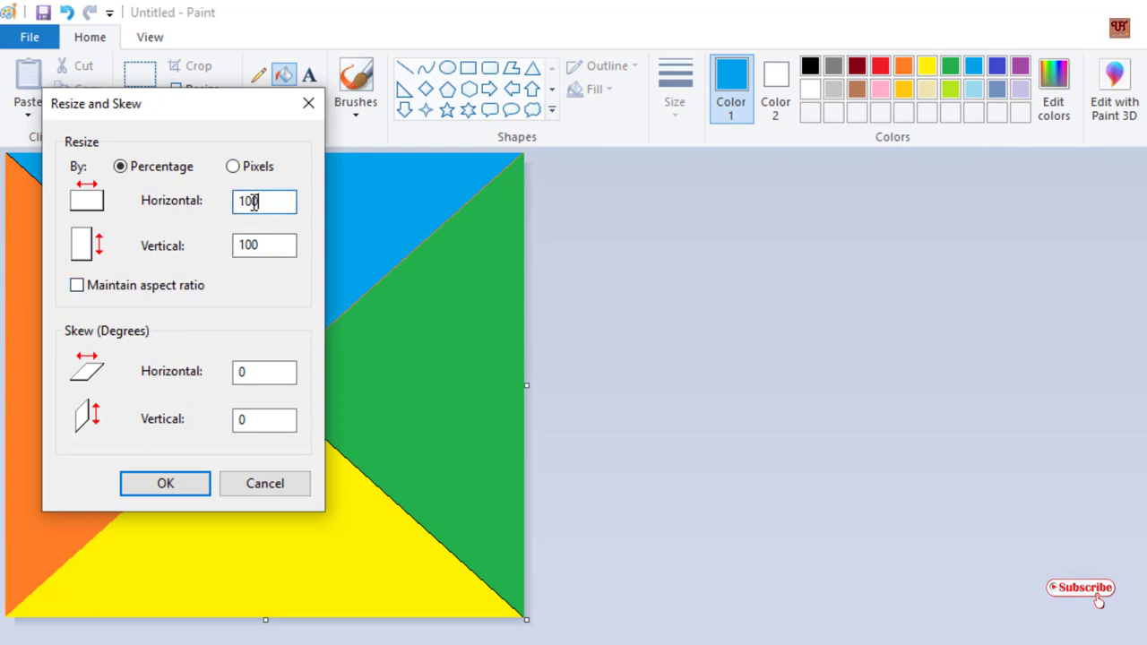
triple_click(263, 201)
text(1)
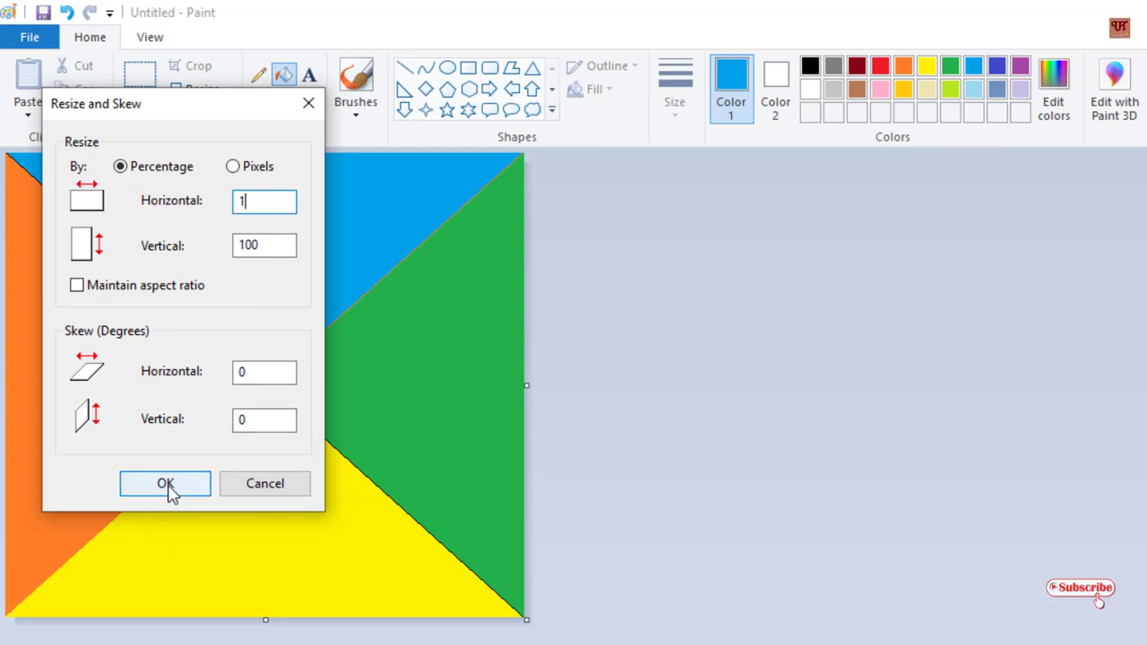
click(165, 483)
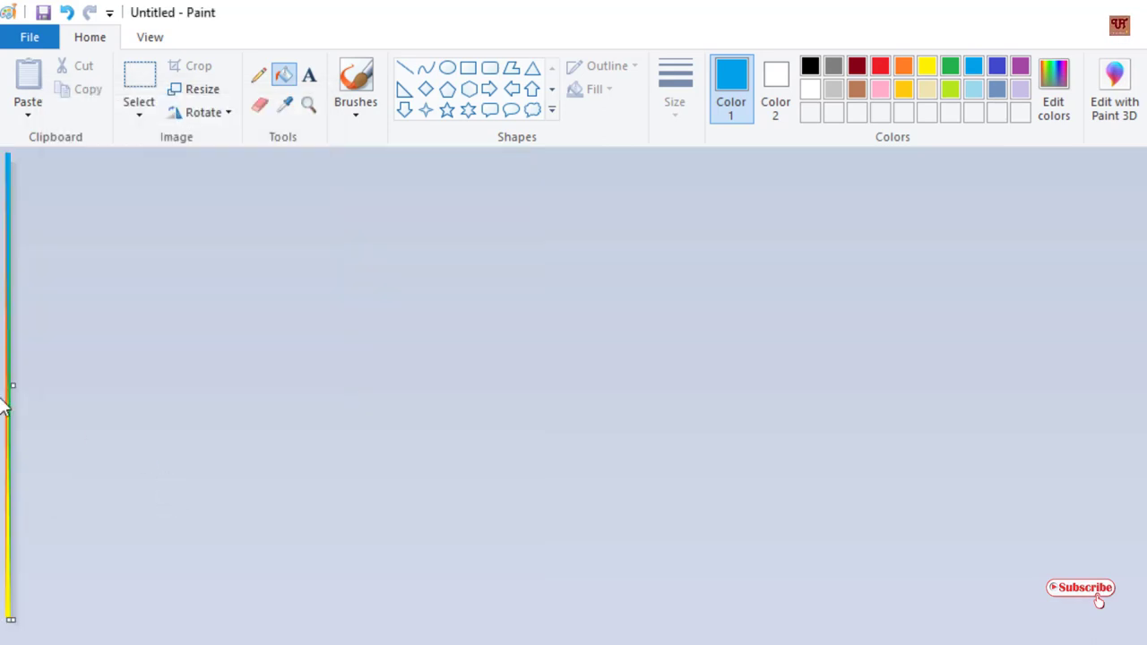
mouse_move(200, 90)
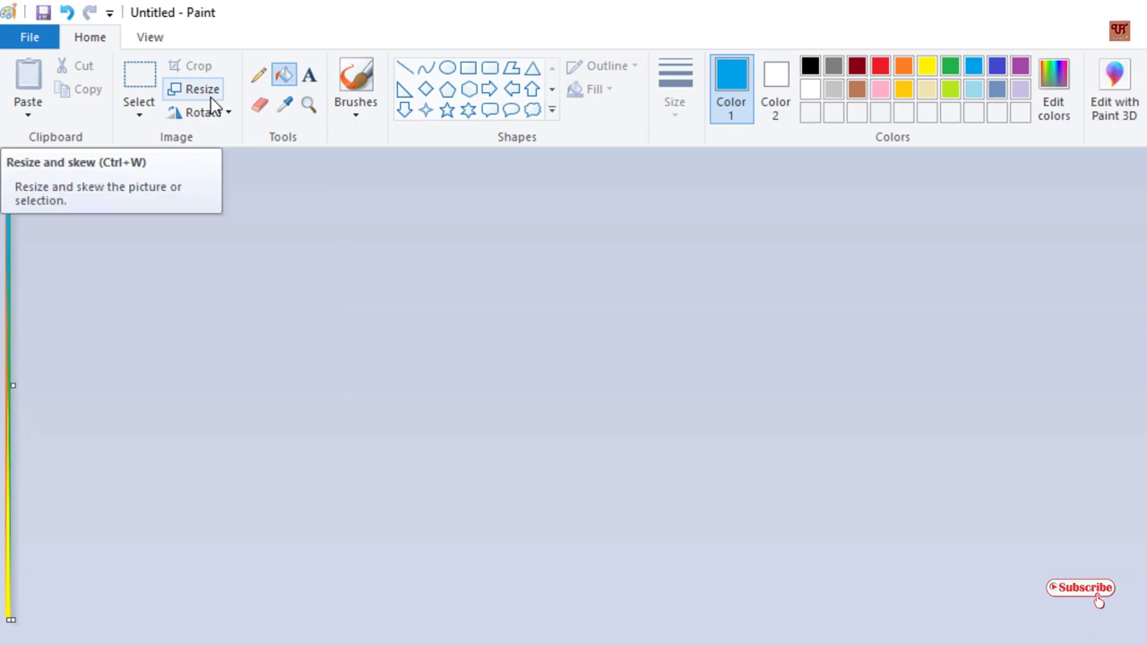
click(199, 88)
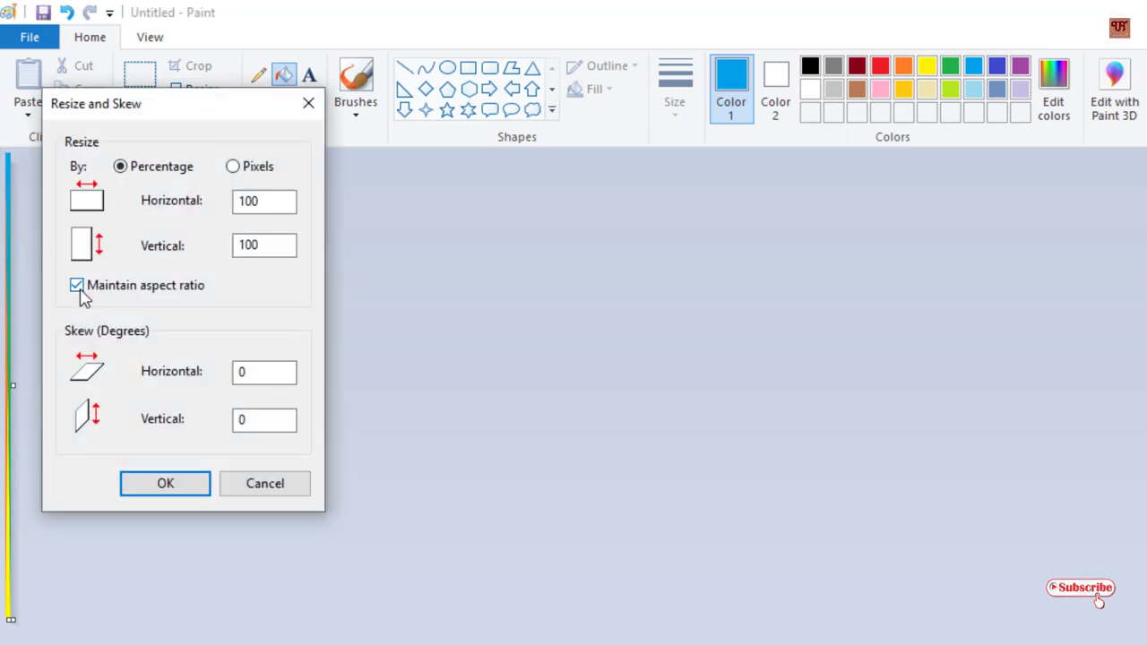
Apply another horizontal shrink with aspect ratio unlocked, leaving a barely visible line.
click(77, 285)
text(1)
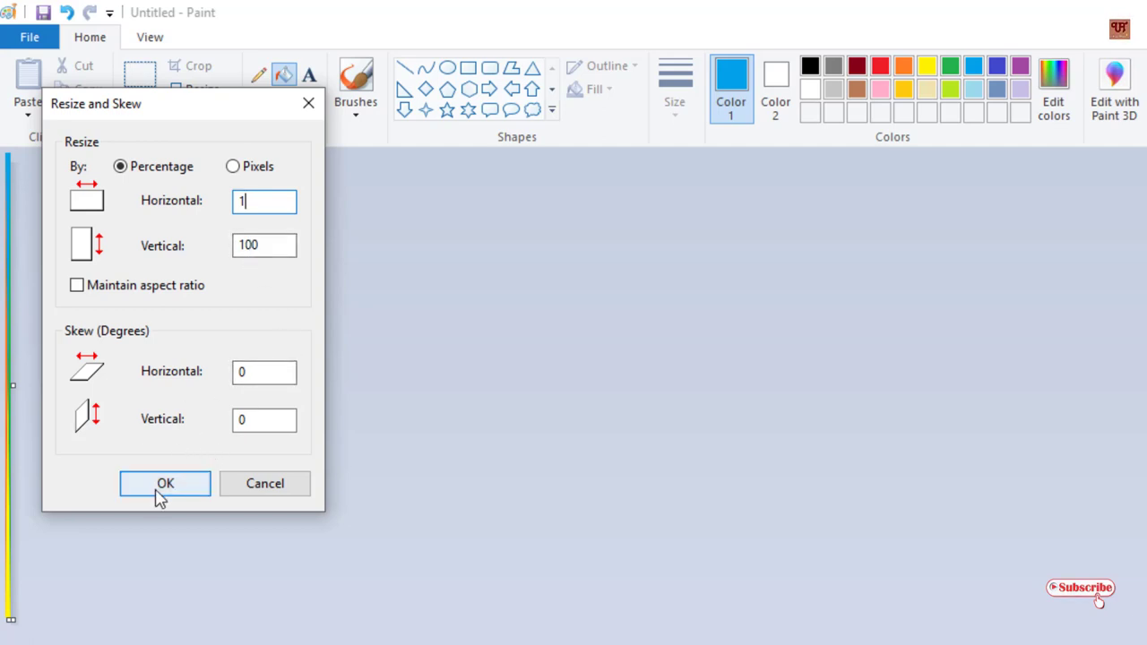
click(165, 483)
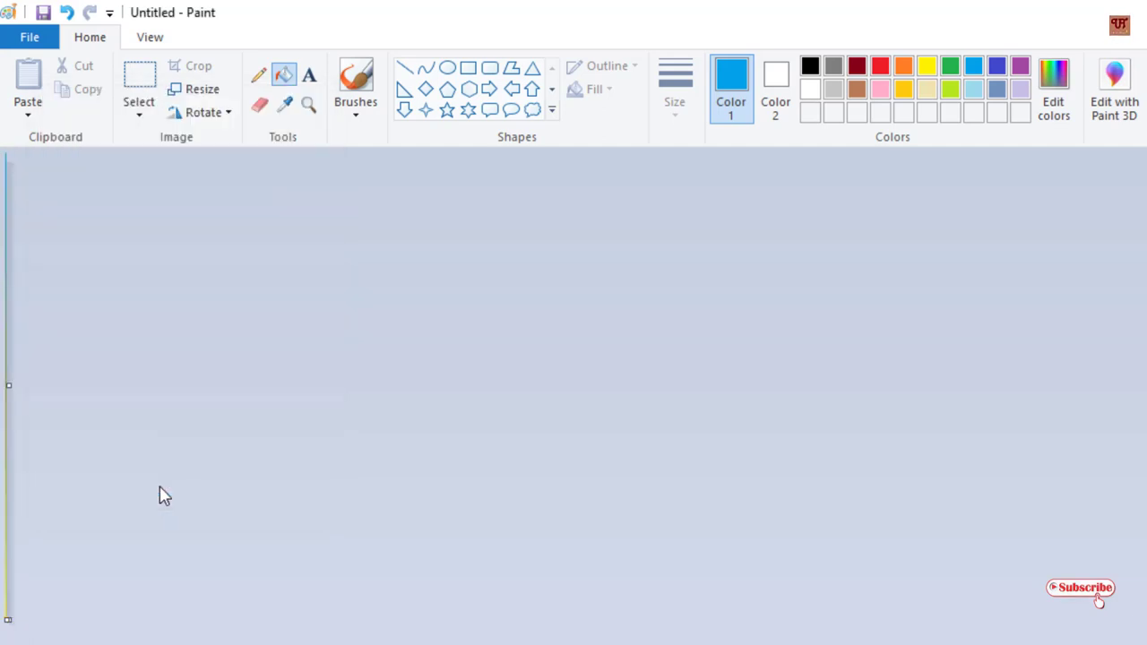
mouse_move(202, 88)
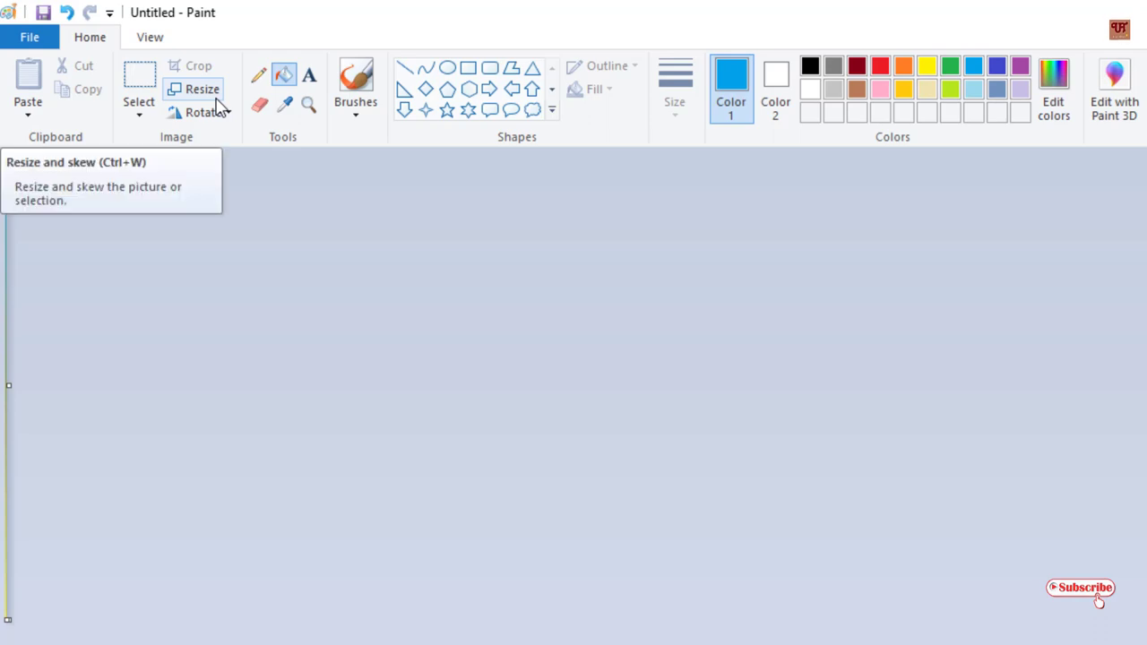
Stretch the strip horizontally, entering 50 for Horizontal with aspect ratio unlocked.
click(198, 89)
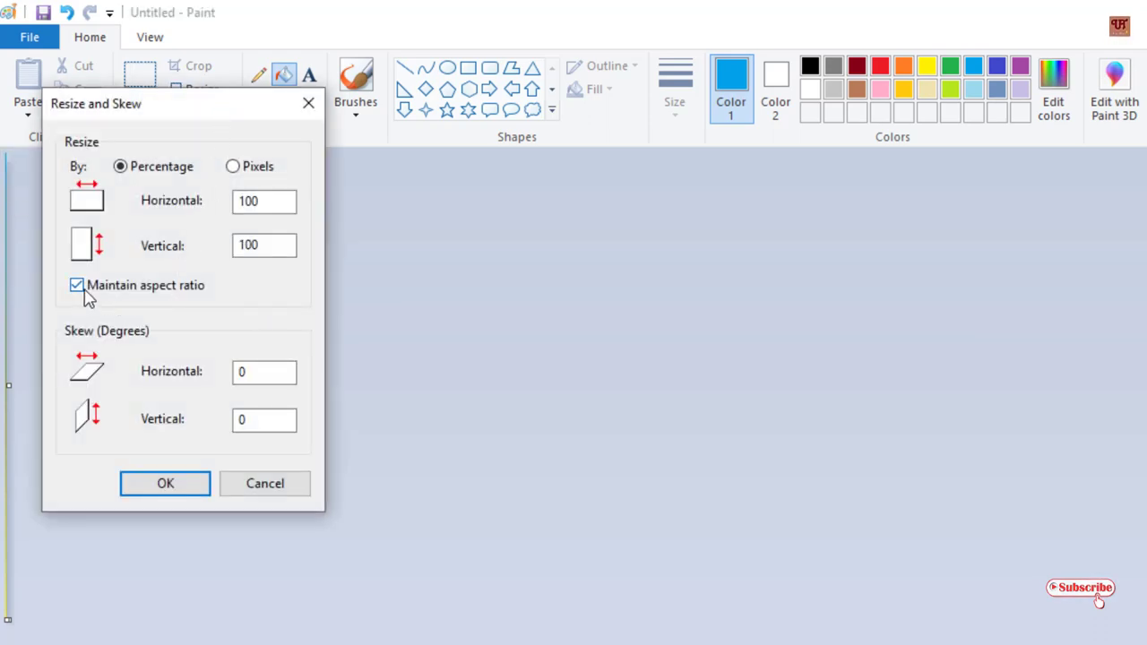
click(76, 285)
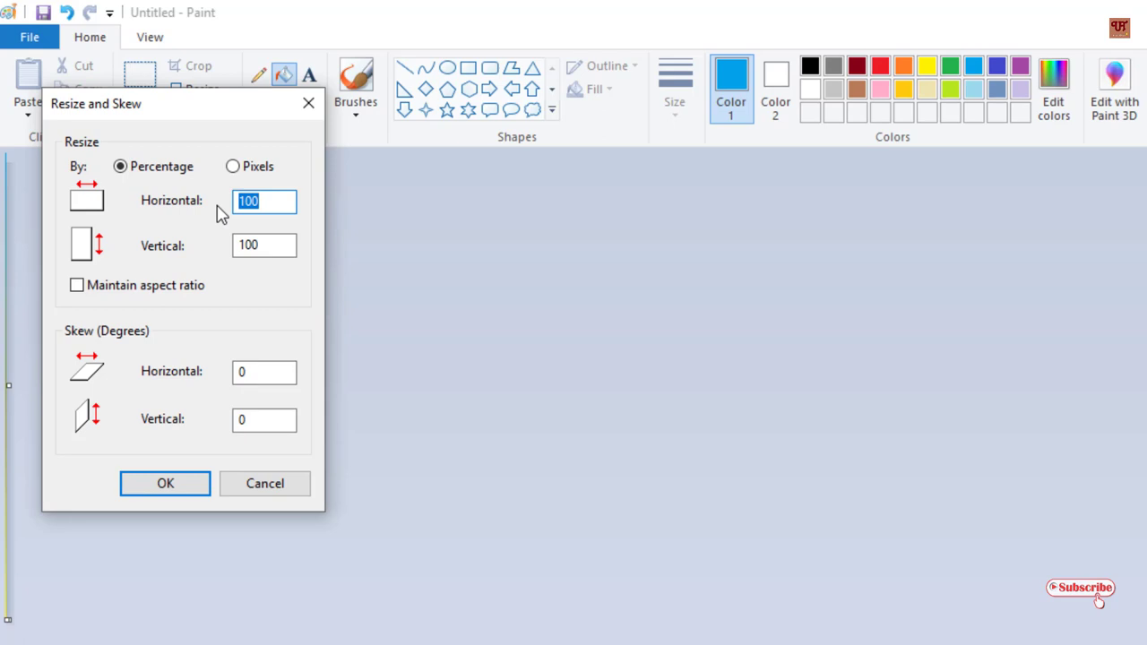
text(50)
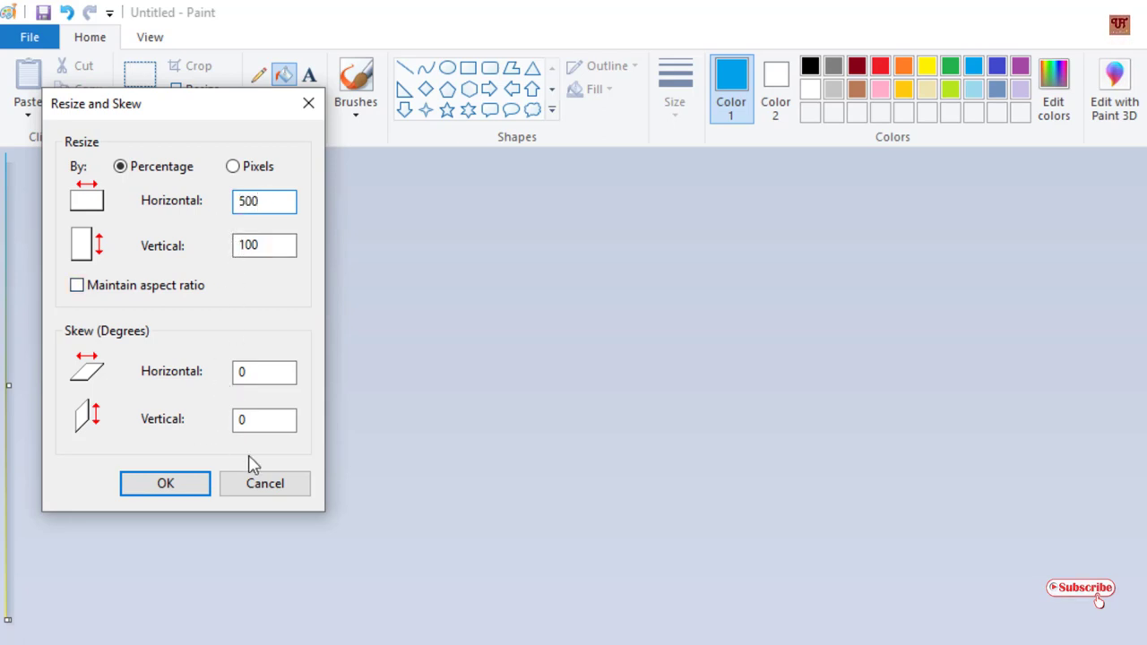
click(164, 483)
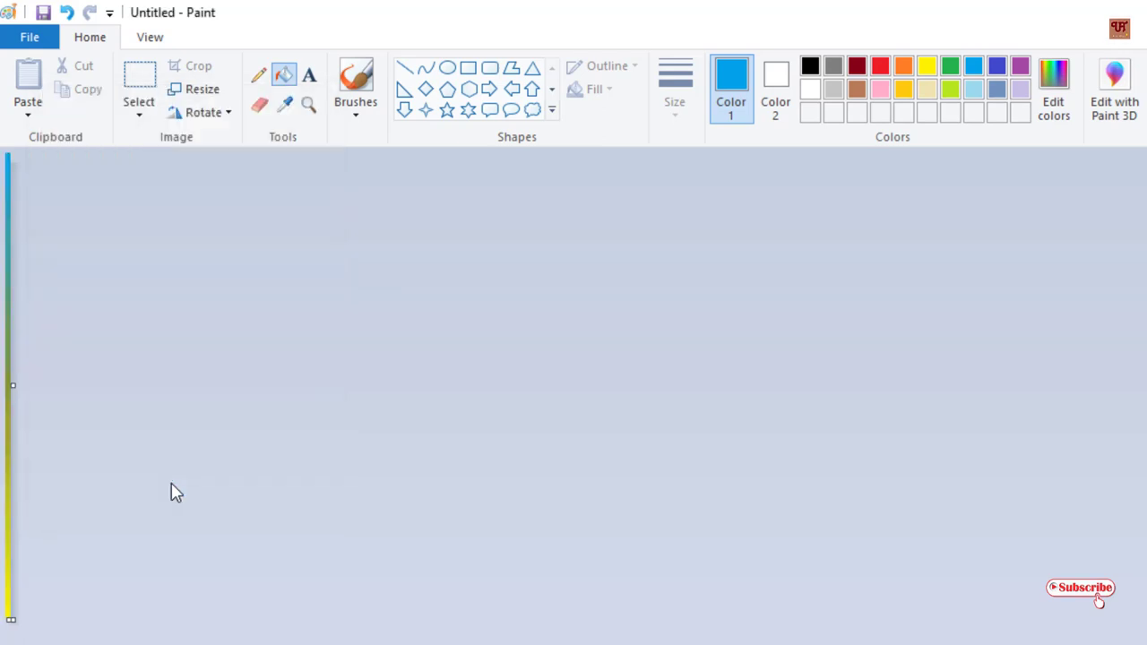
mouse_move(200, 89)
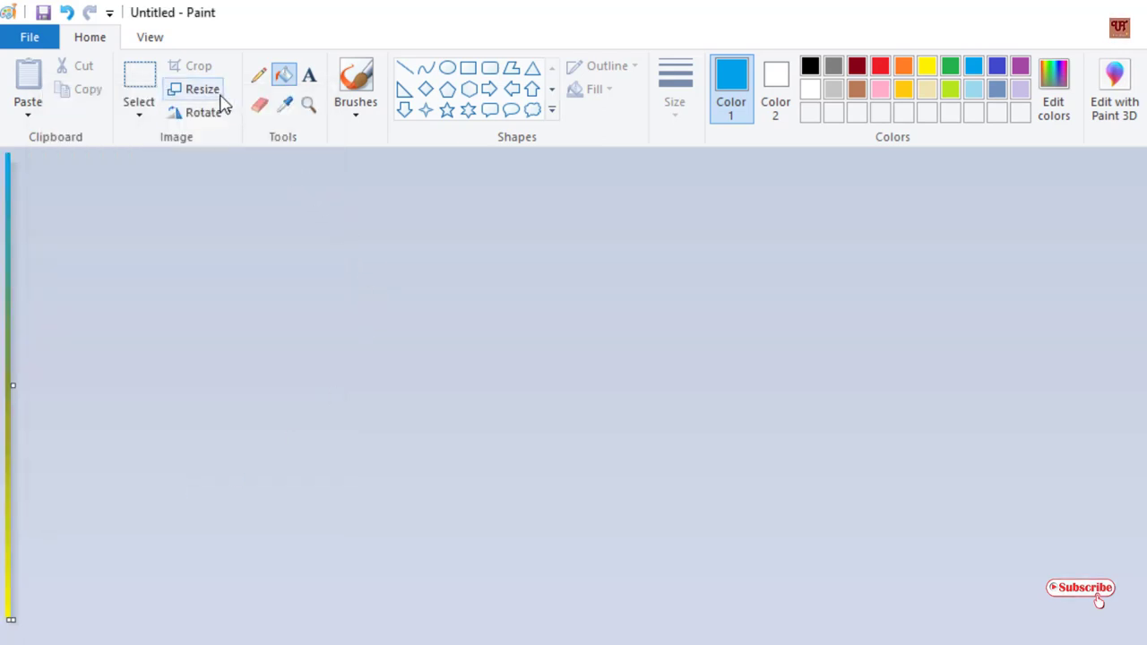
Widen the strip to 500% Horizontal with aspect ratio unlocked.
click(199, 90)
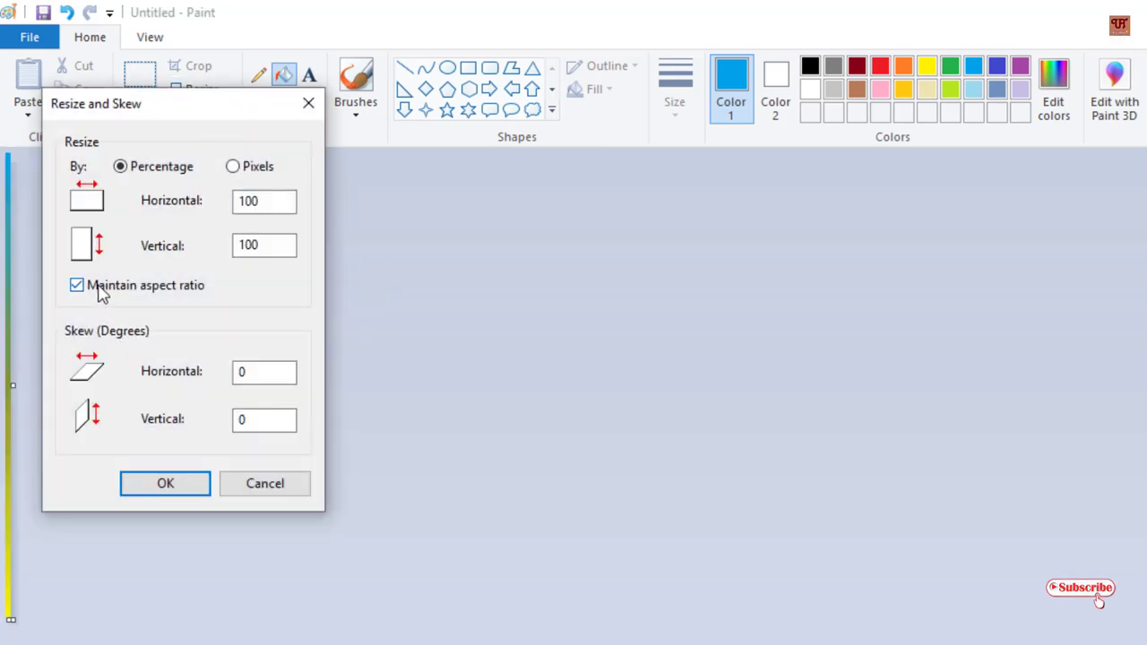
click(76, 285)
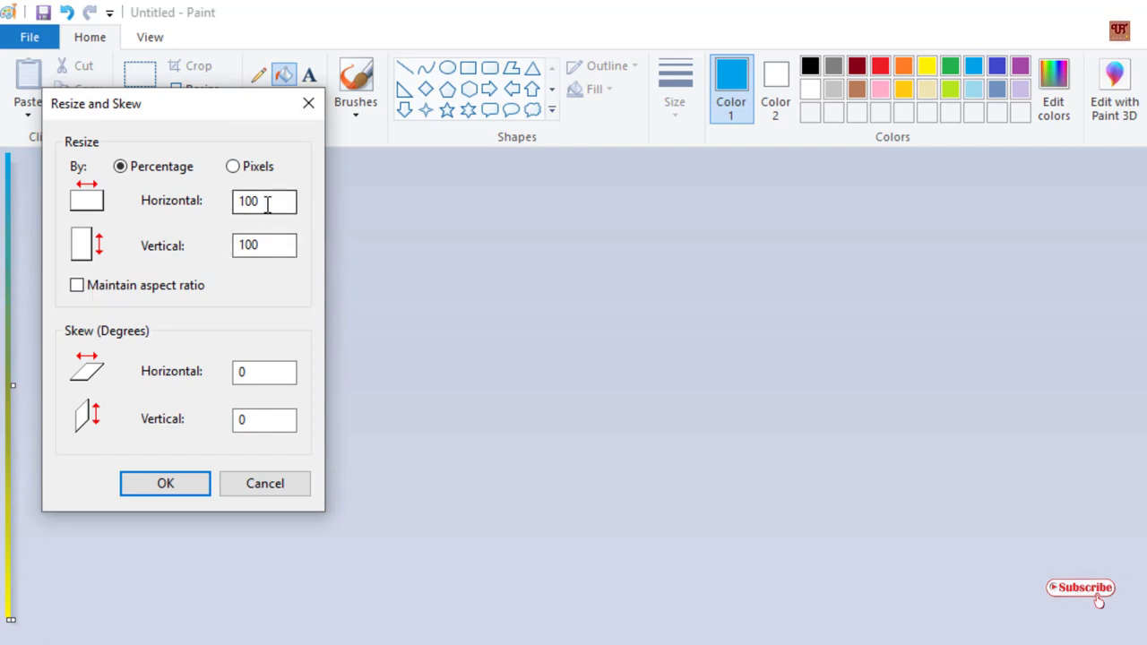
triple_click(263, 201)
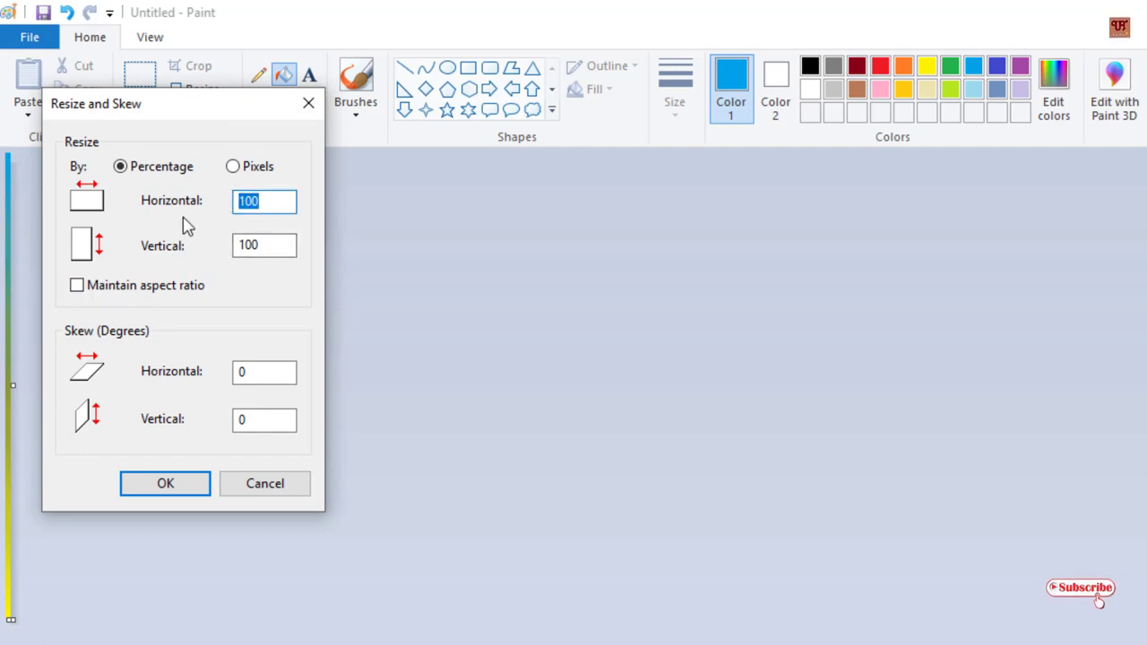
mouse_move(233, 242)
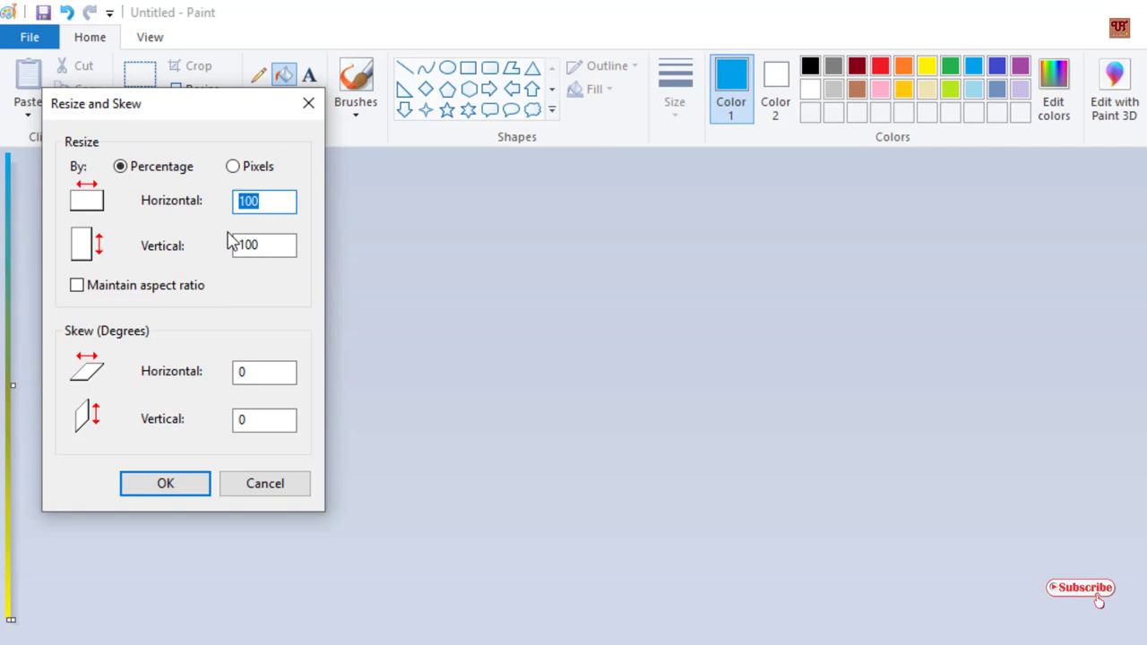
text(500)
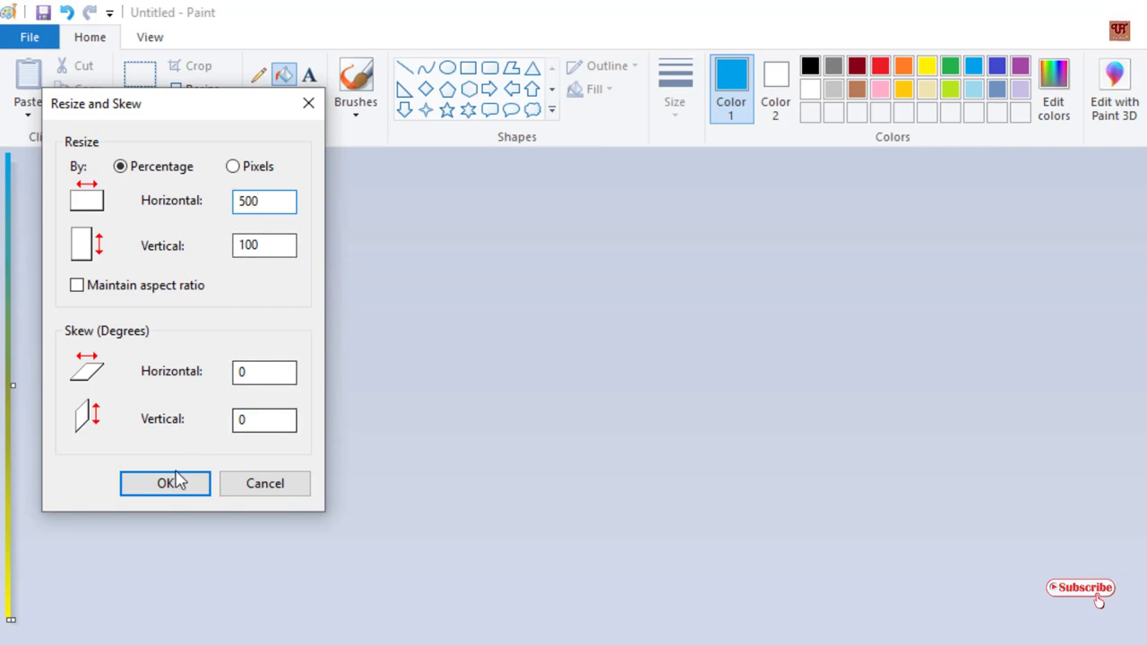
click(164, 484)
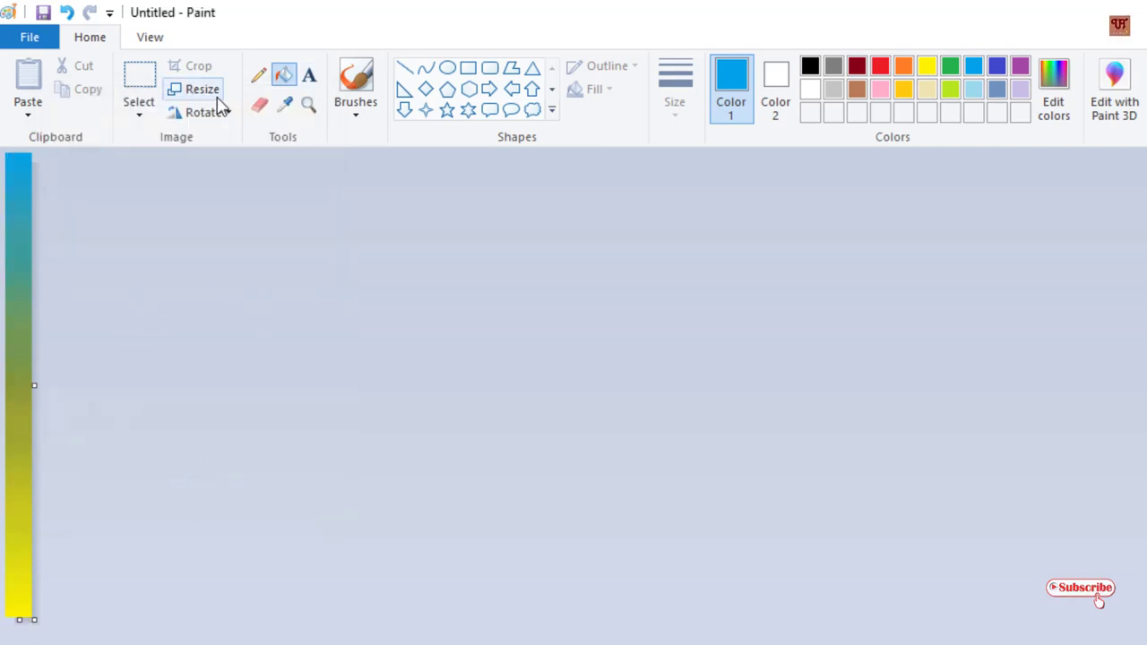
Widen it once more, entering 50 for Horizontal, into a blue-to-yellow gradient column.
click(201, 89)
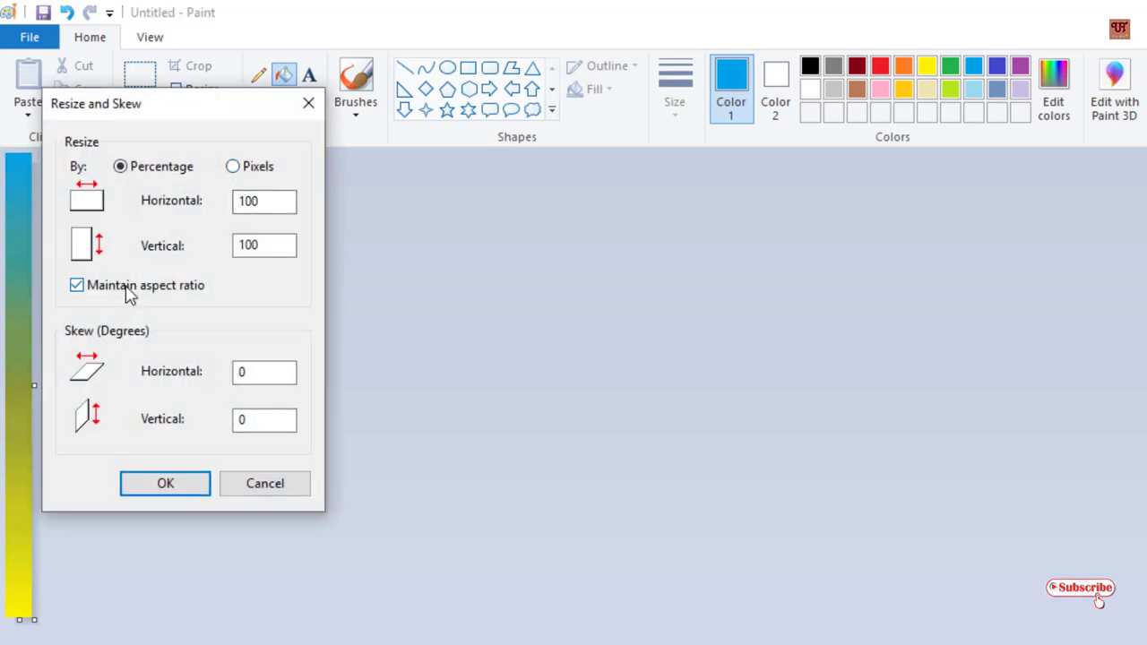
click(76, 285)
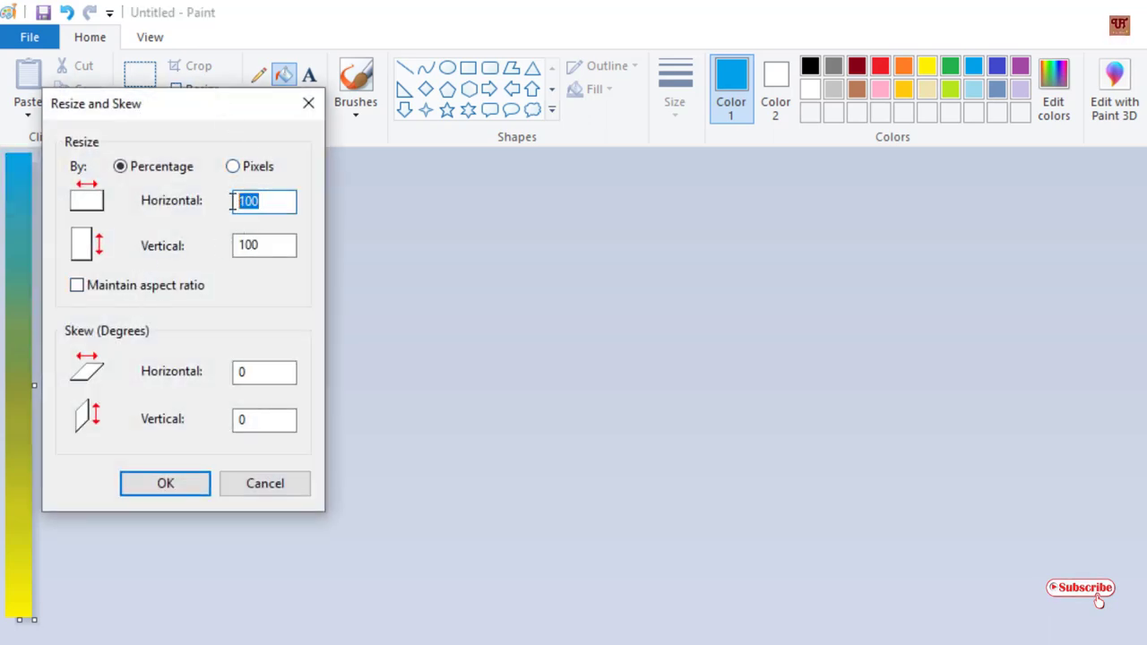
mouse_move(208, 280)
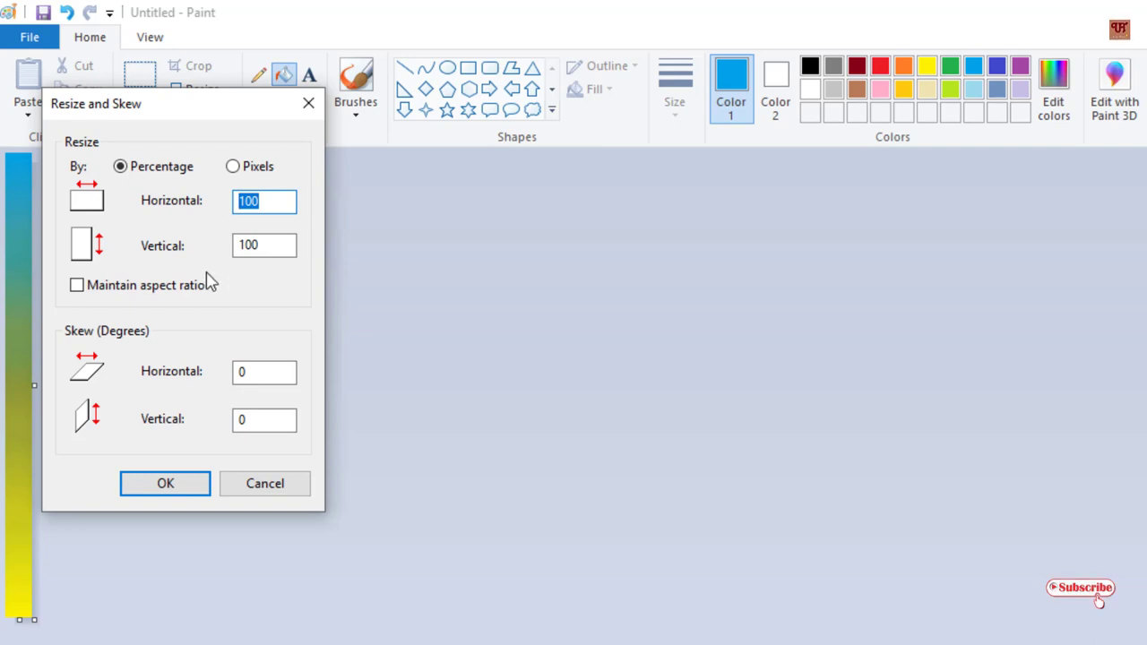
text(50)
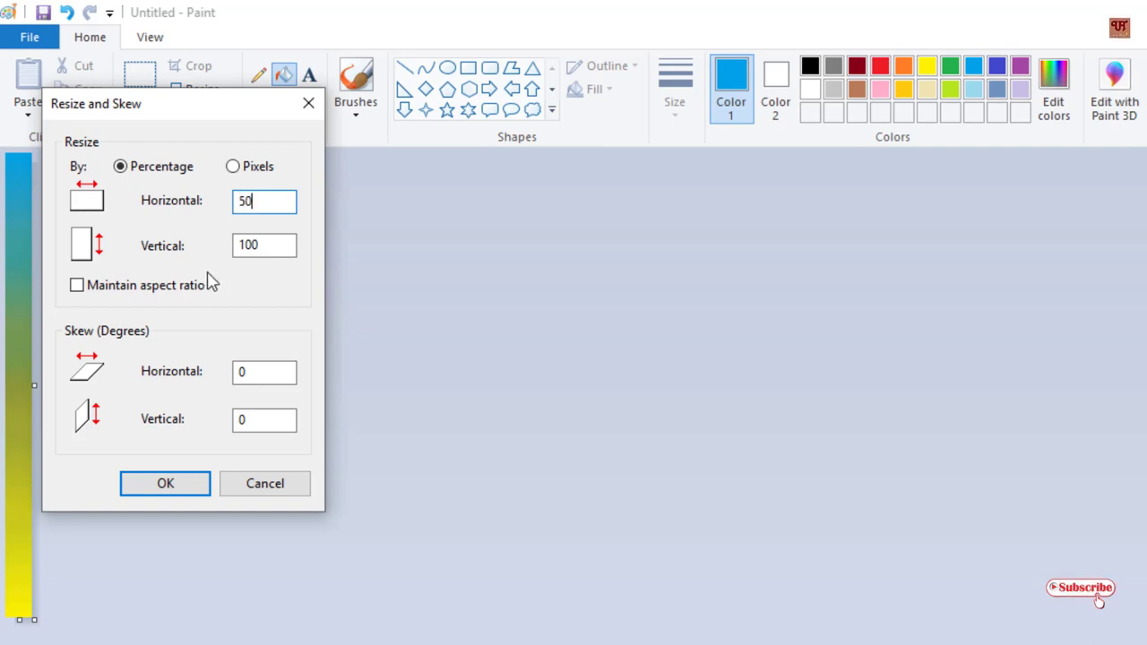
click(165, 483)
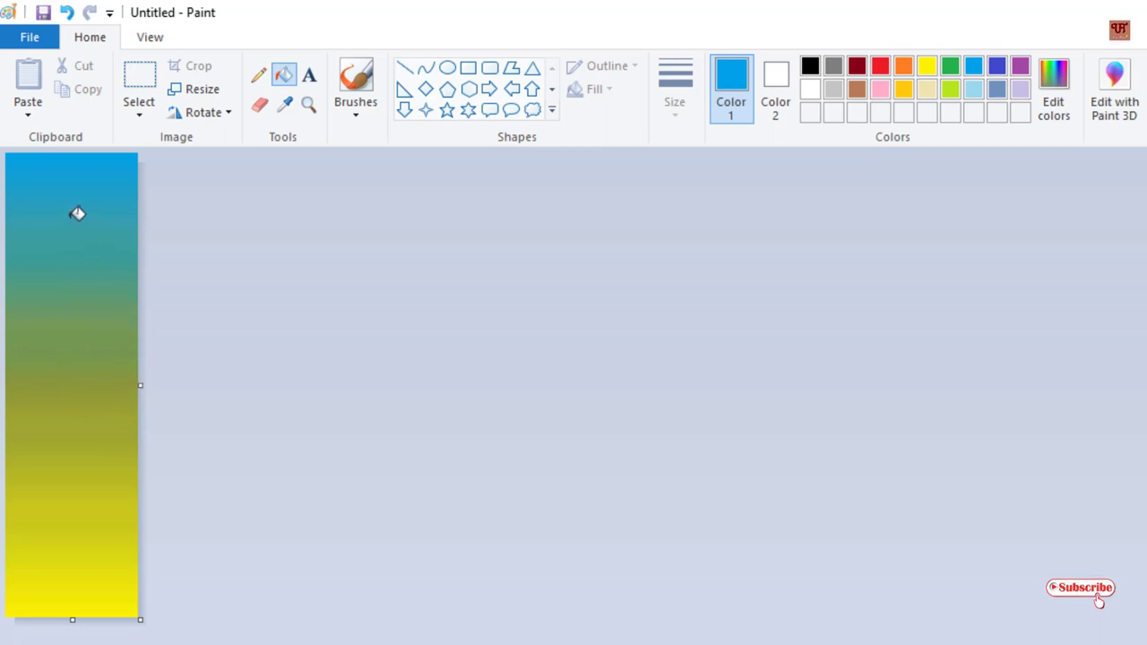
mouse_move(147, 287)
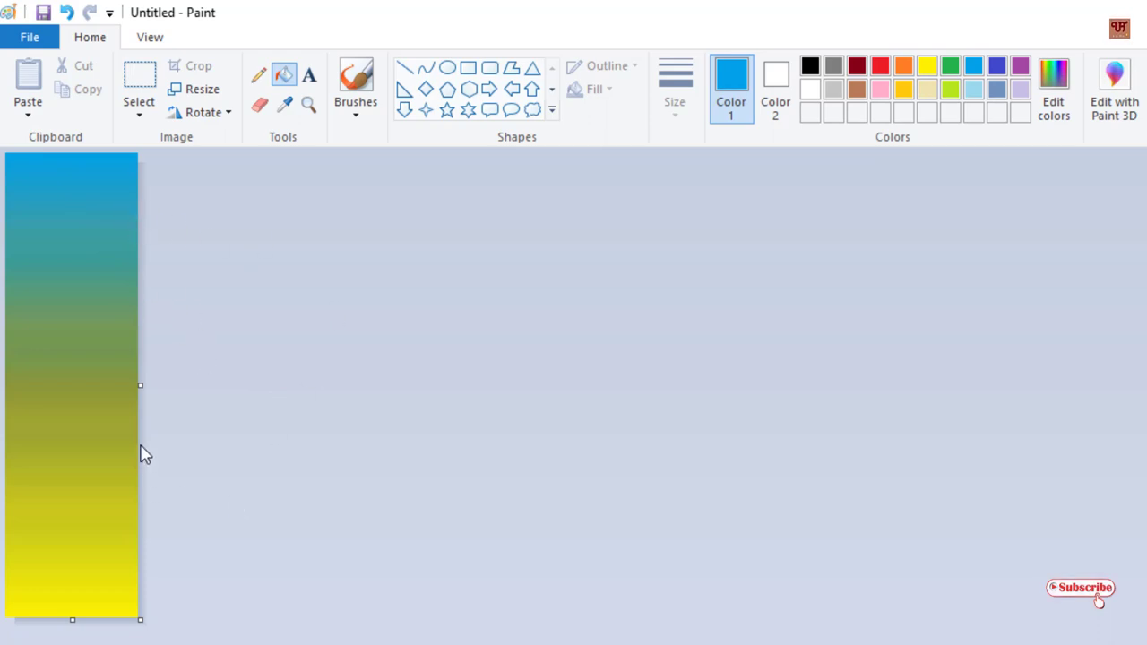
mouse_move(149, 414)
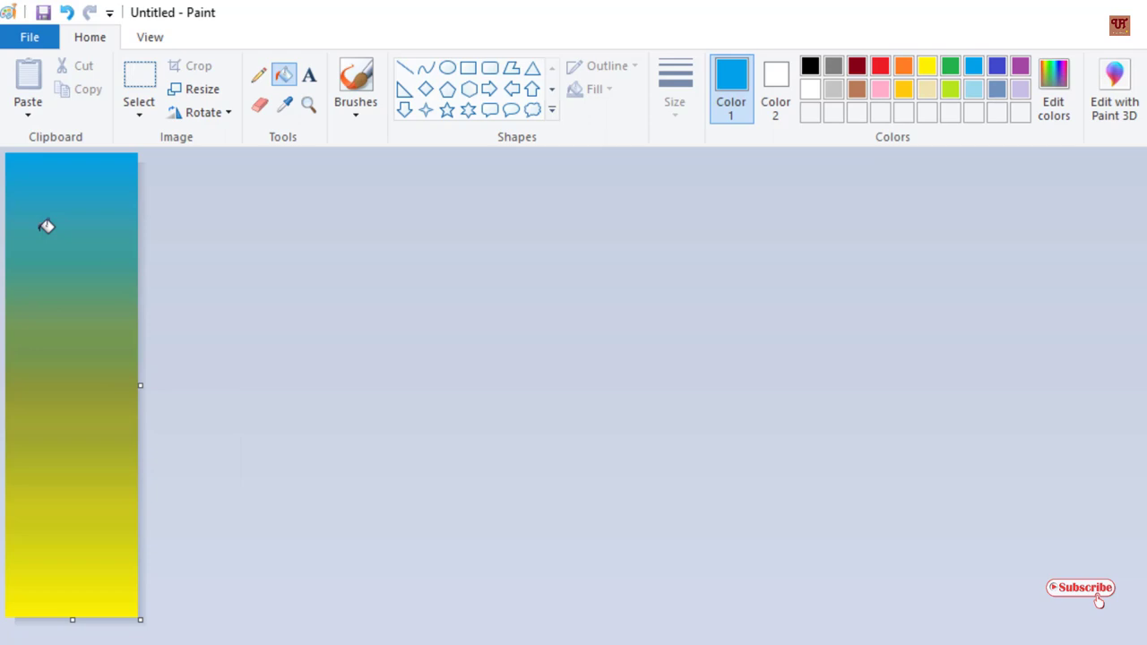
mouse_move(61, 394)
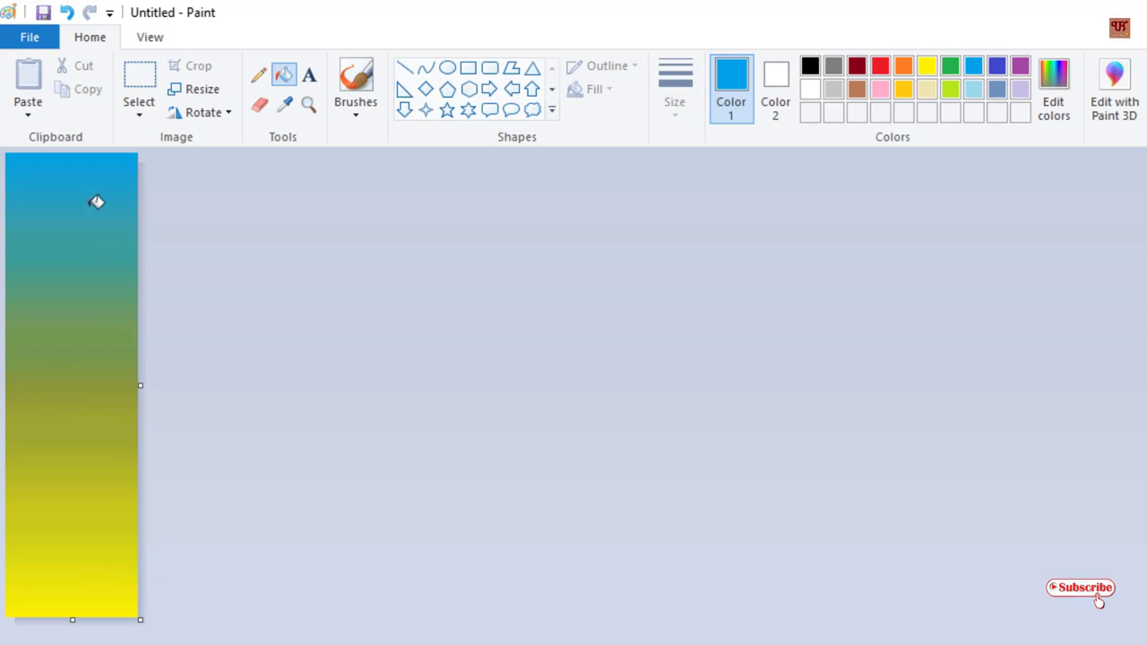
mouse_move(128, 258)
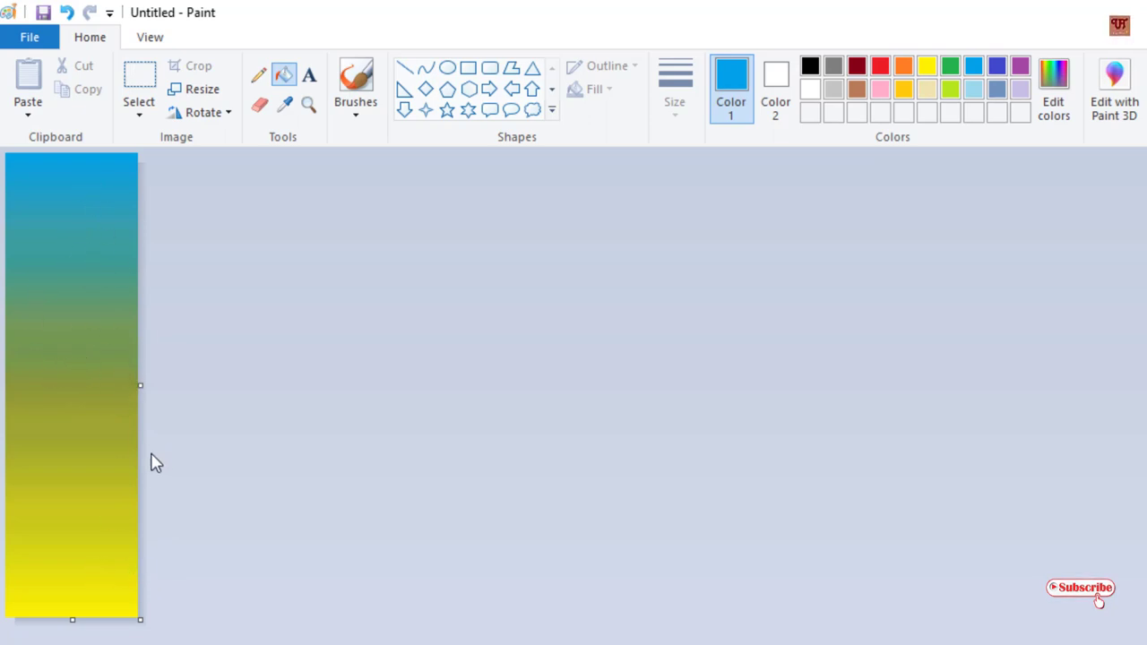
mouse_move(269, 414)
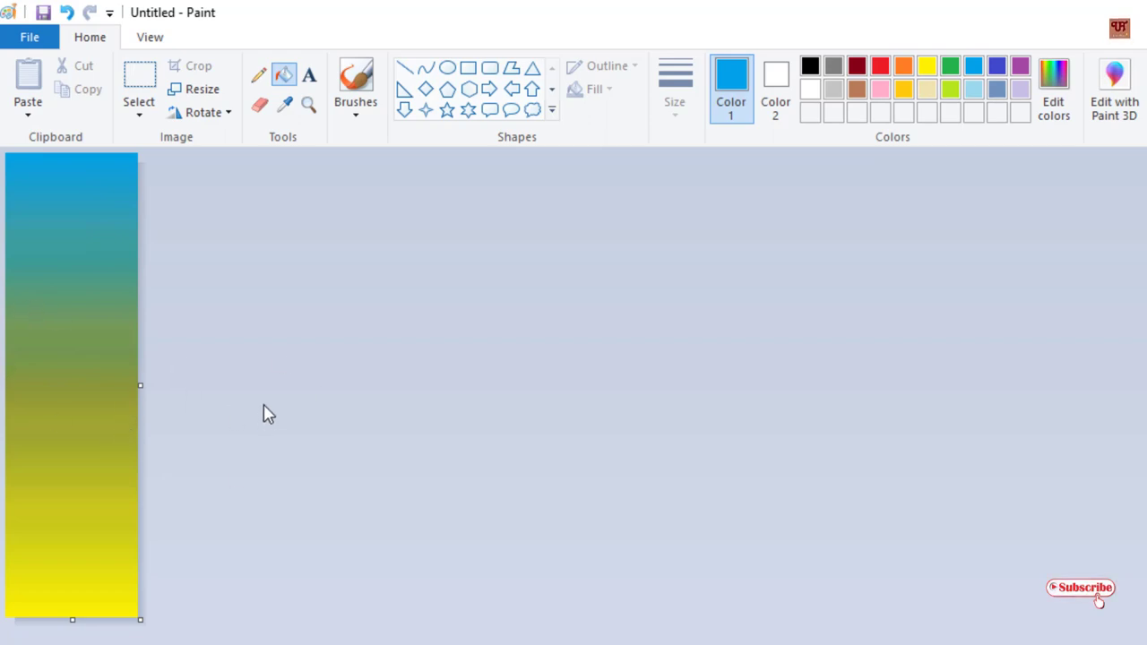
mouse_move(191, 364)
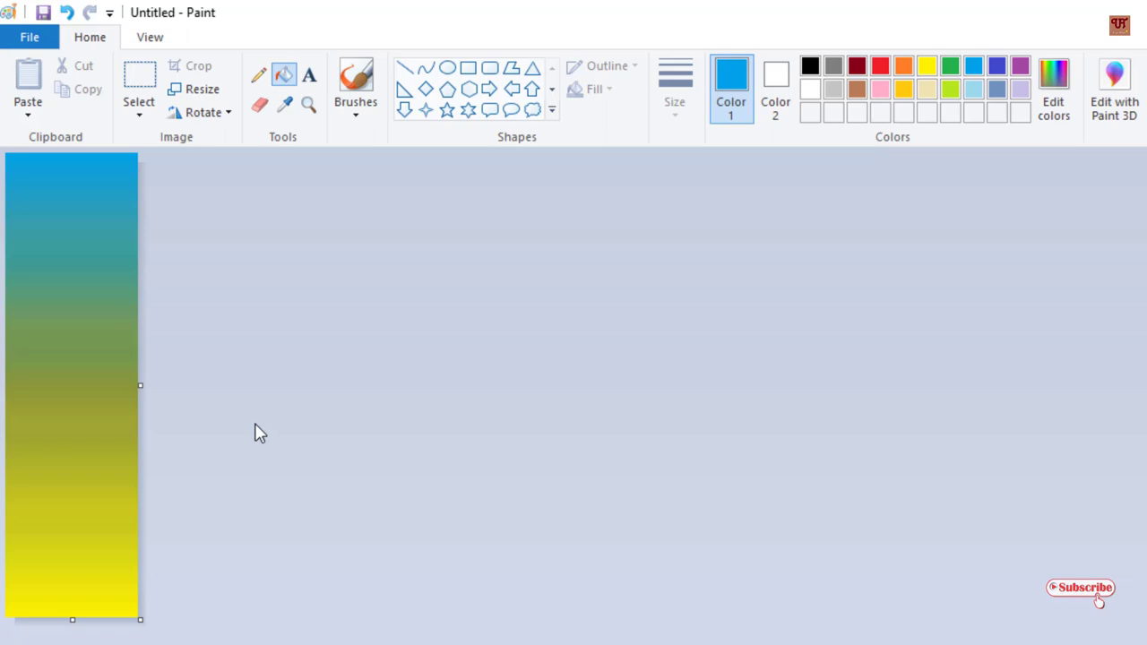
mouse_move(198, 400)
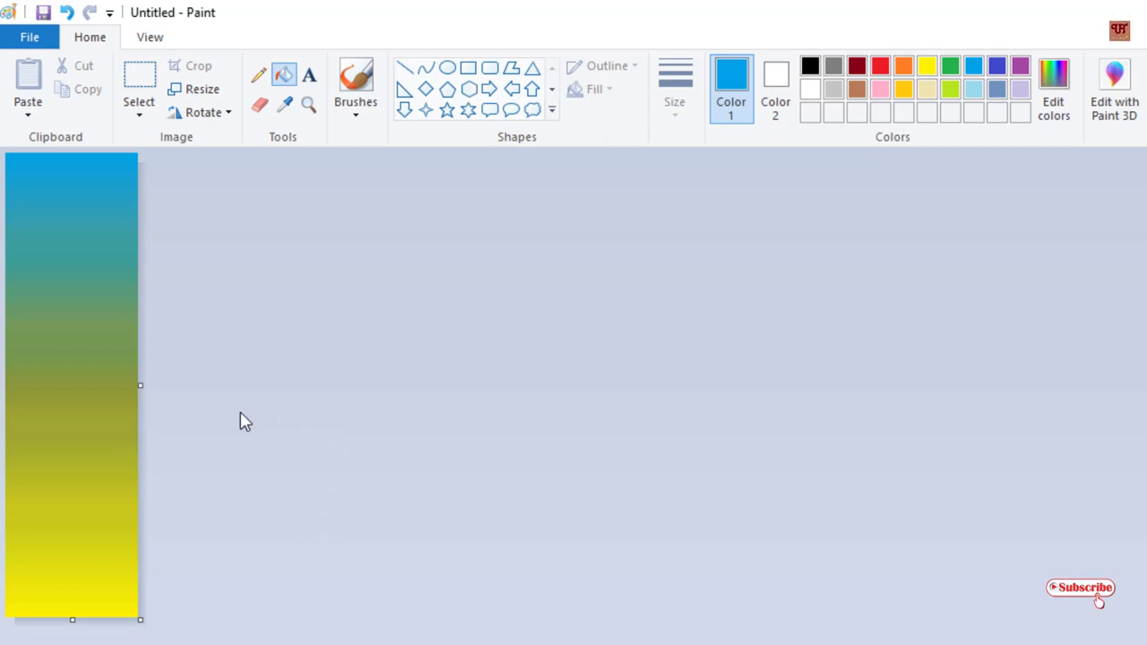
mouse_move(125, 410)
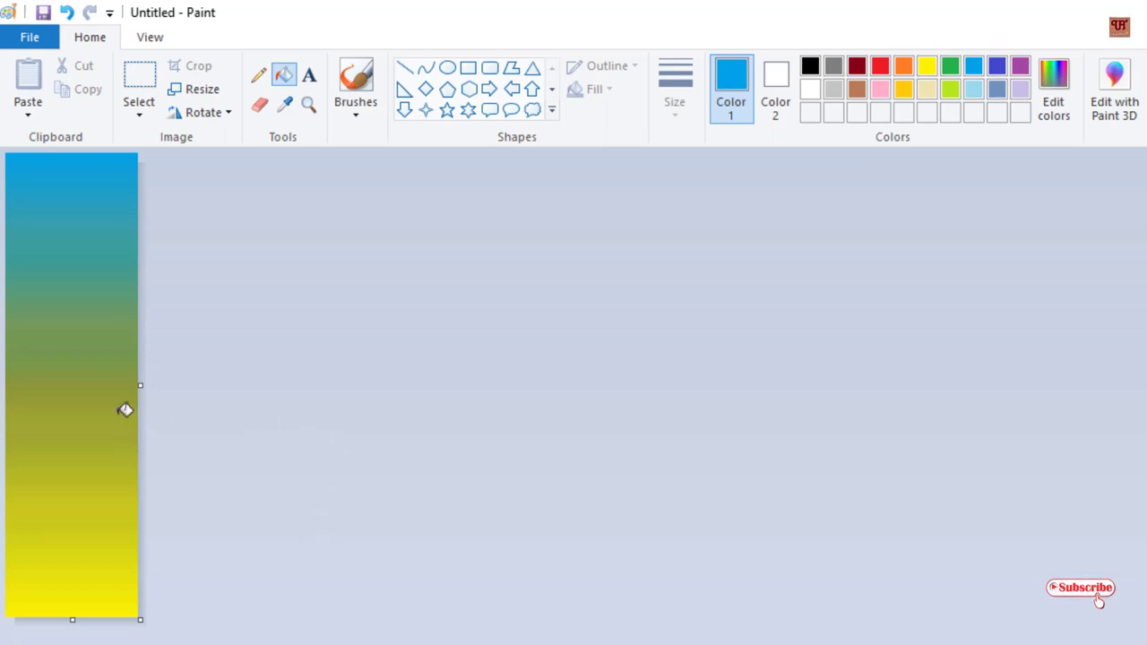
mouse_move(166, 497)
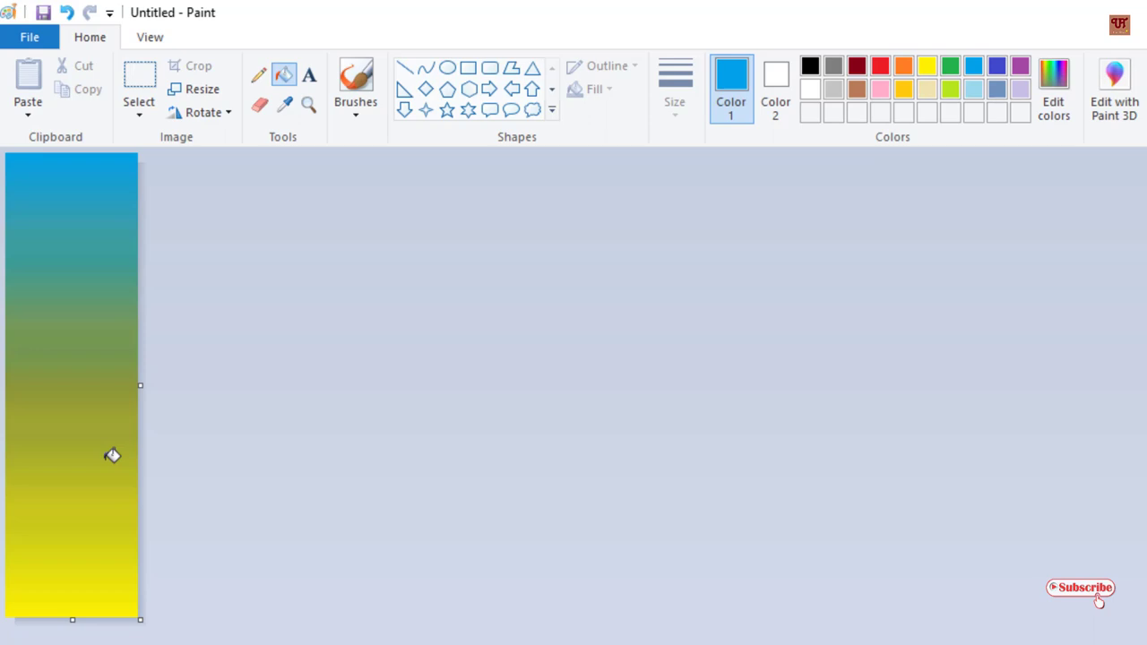
mouse_move(836, 583)
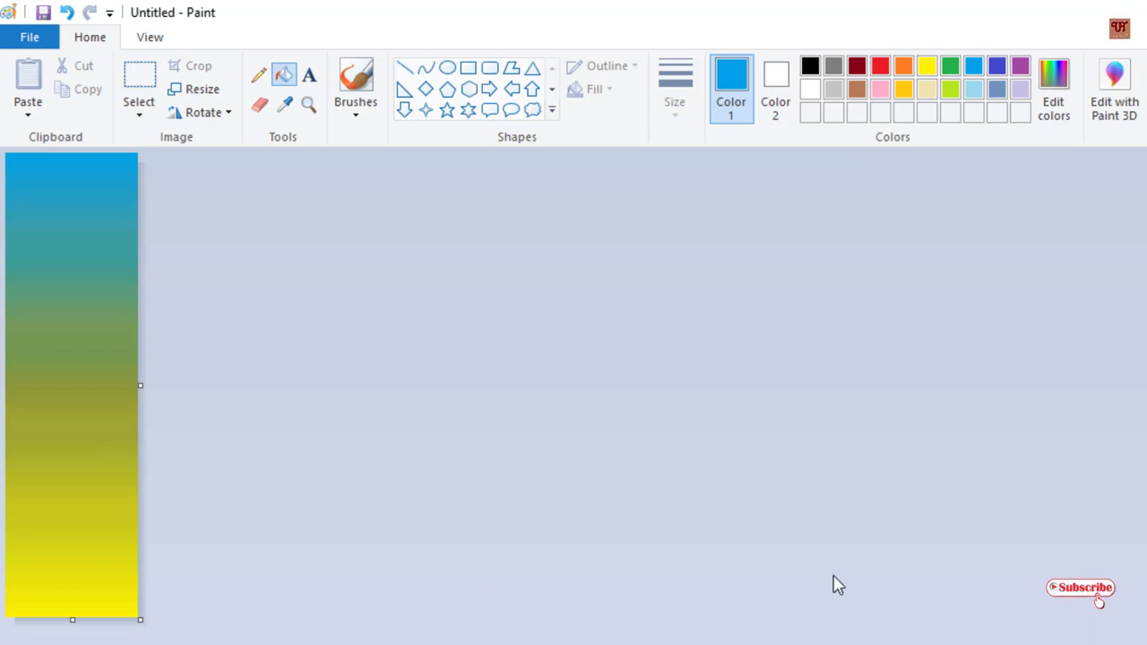
mouse_move(980, 482)
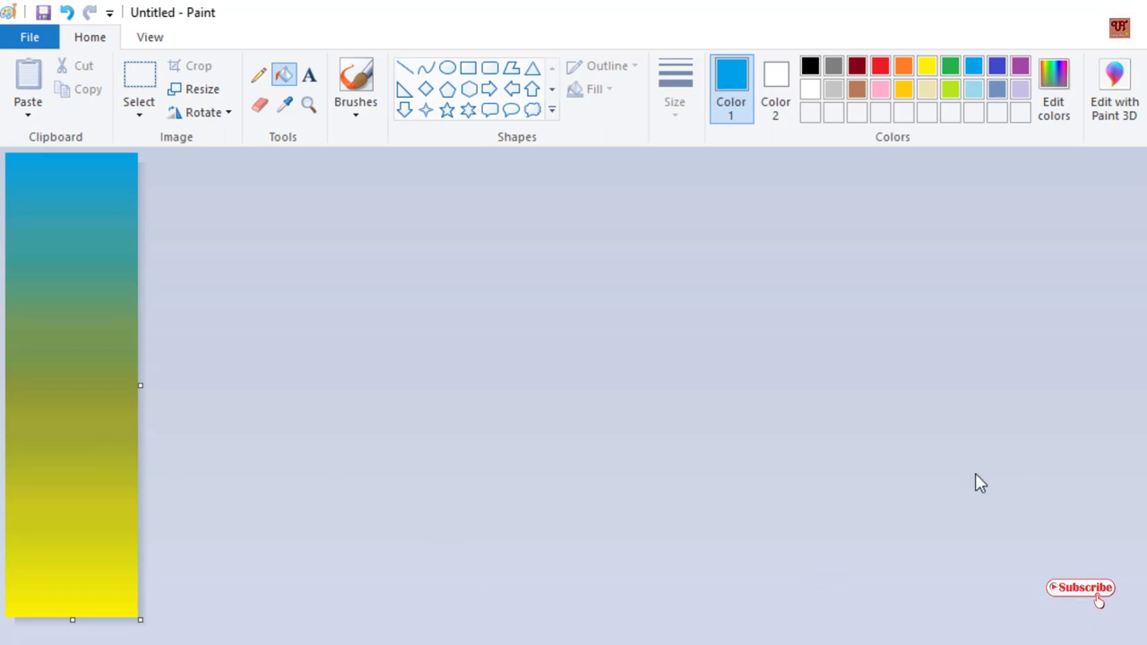